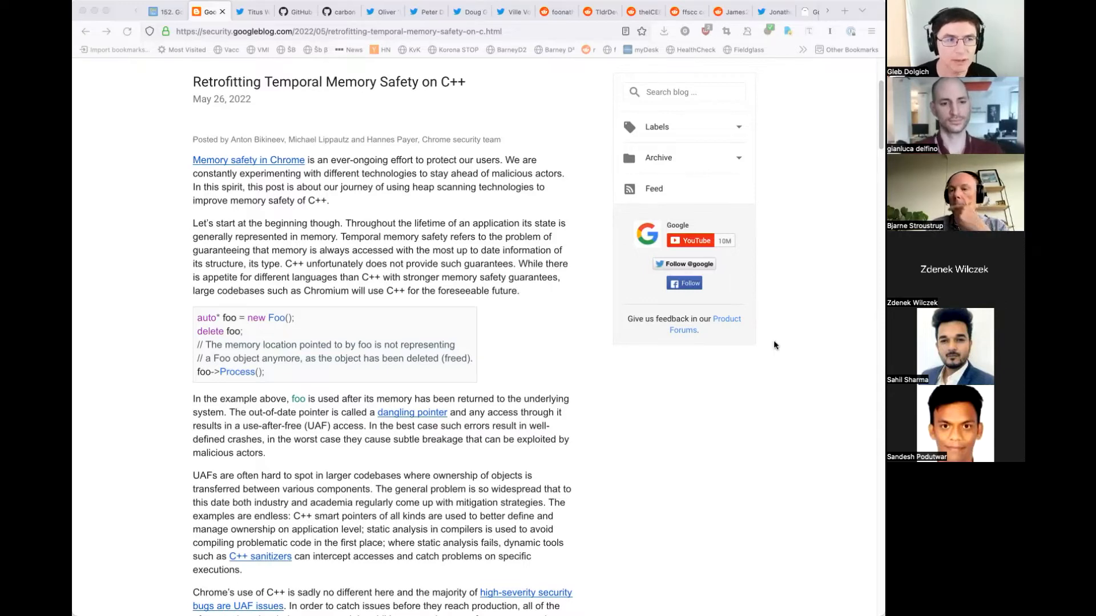
{"action": "mouse_move", "coordinate": [746, 378]}
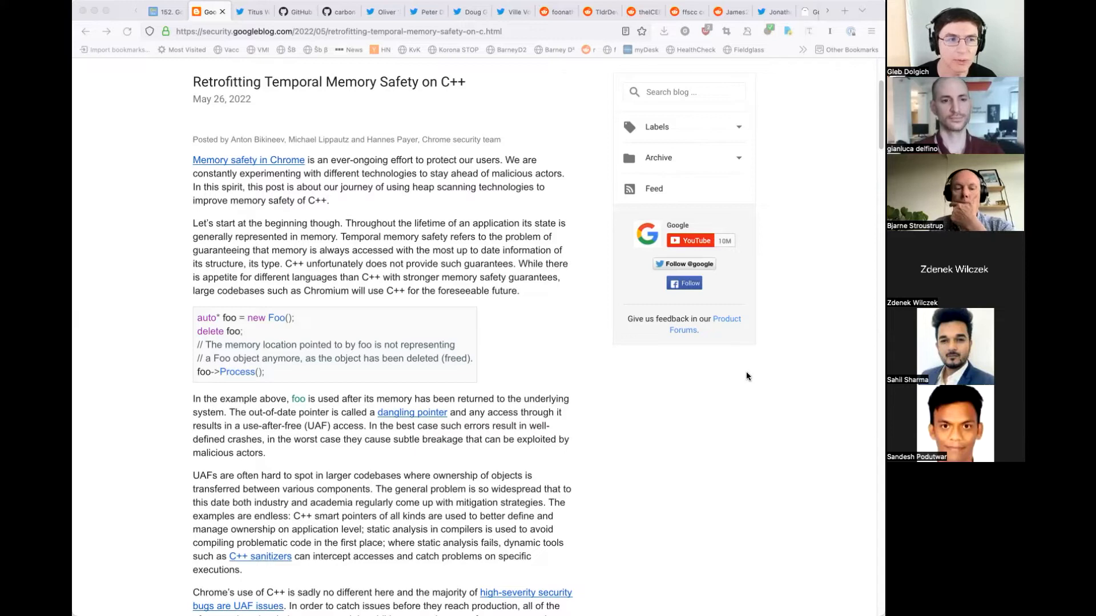
{"action": "mouse_move", "coordinate": [706, 384]}
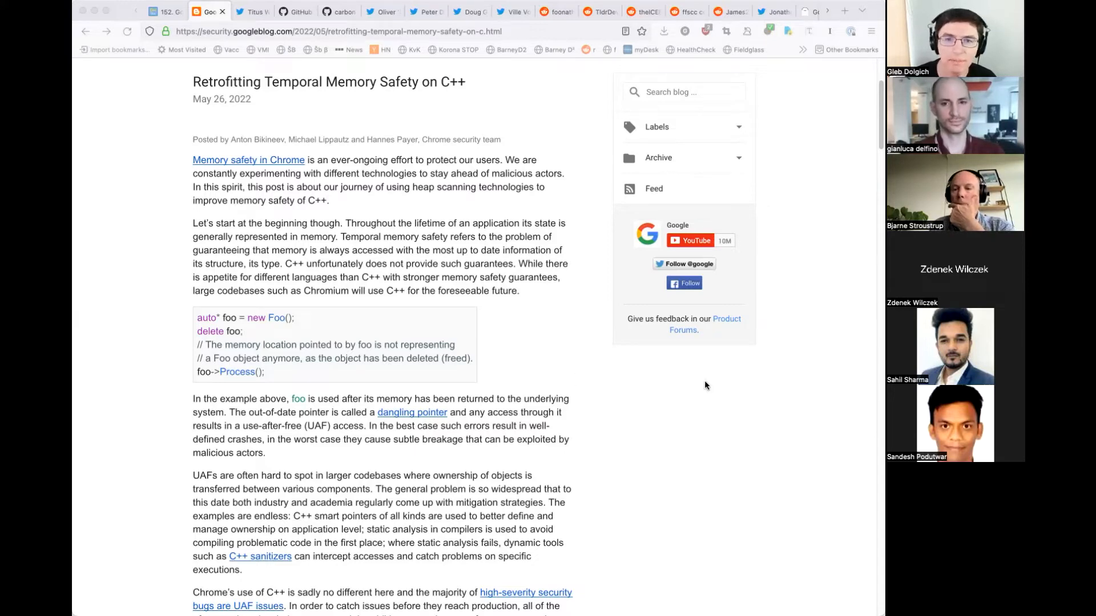
{"action": "mouse_move", "coordinate": [783, 369]}
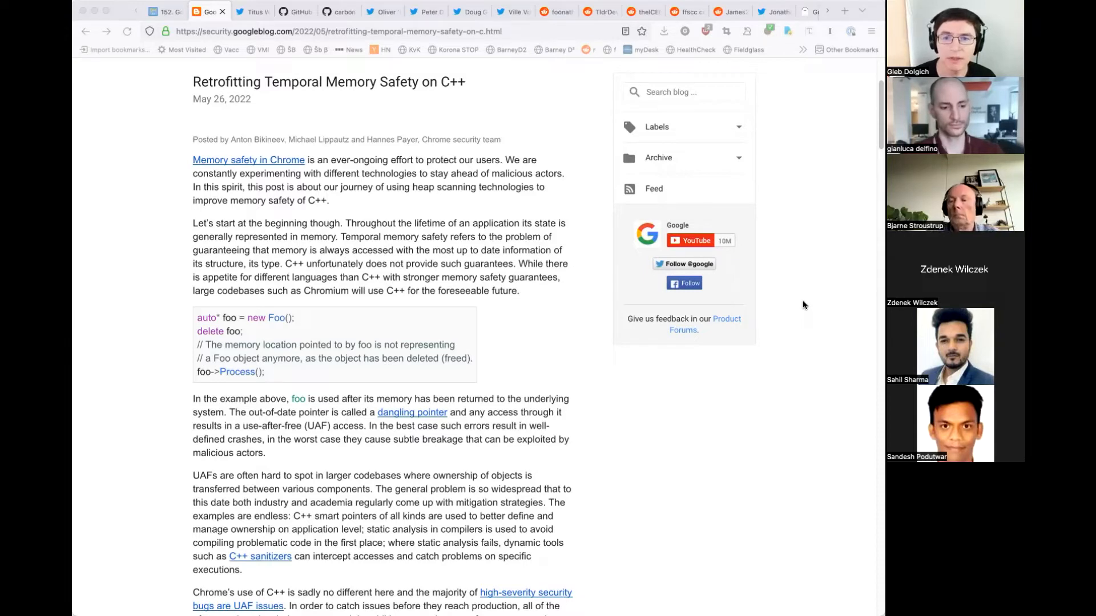
{"action": "mouse_move", "coordinate": [795, 310]}
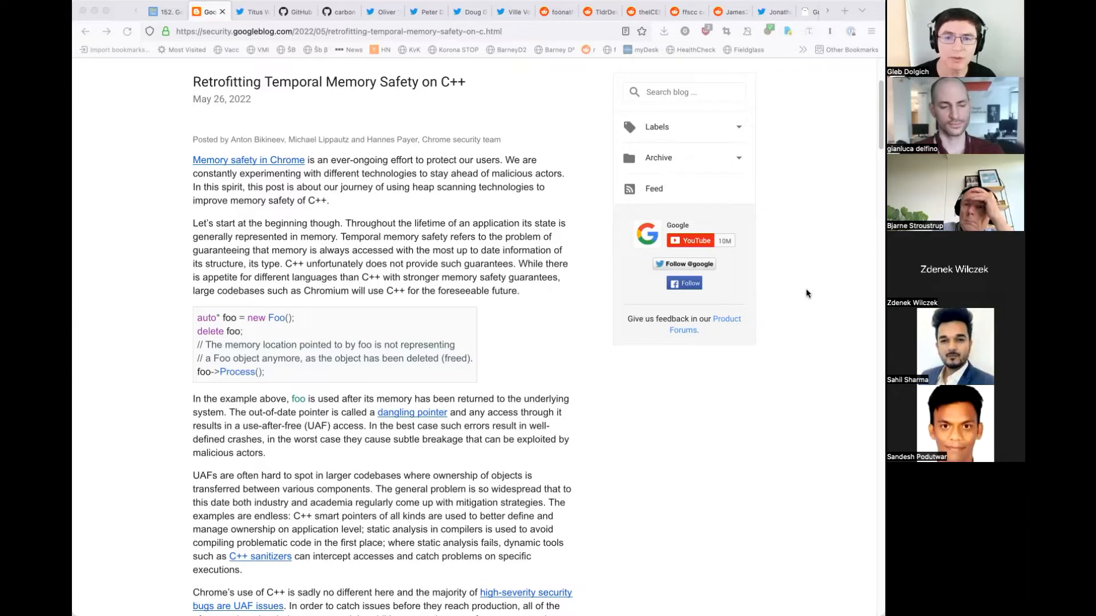
{"action": "mouse_move", "coordinate": [820, 280]}
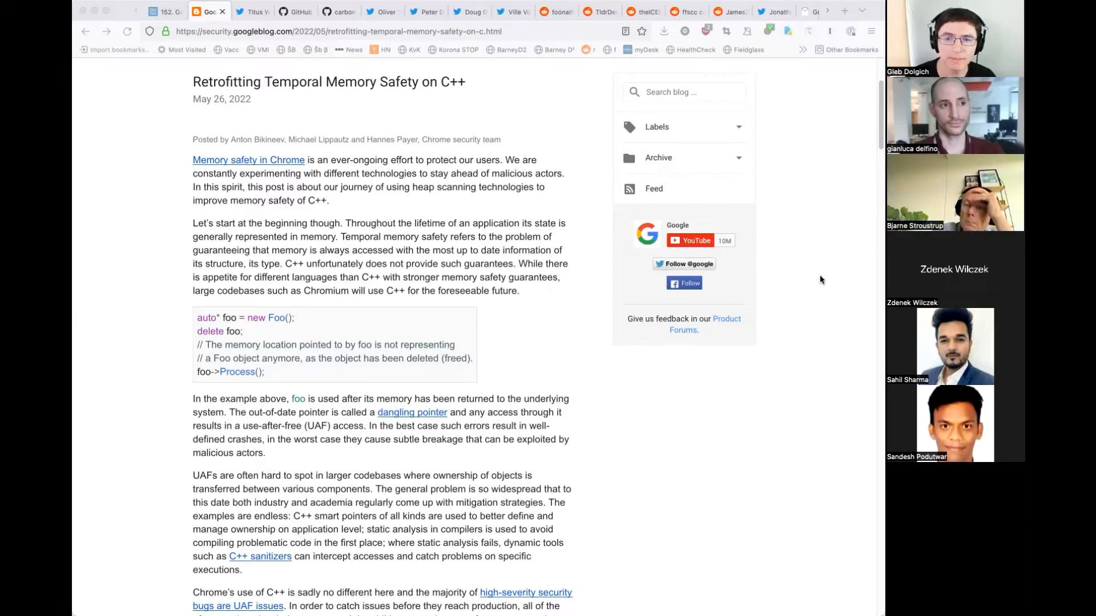
{"action": "mouse_move", "coordinate": [838, 254]}
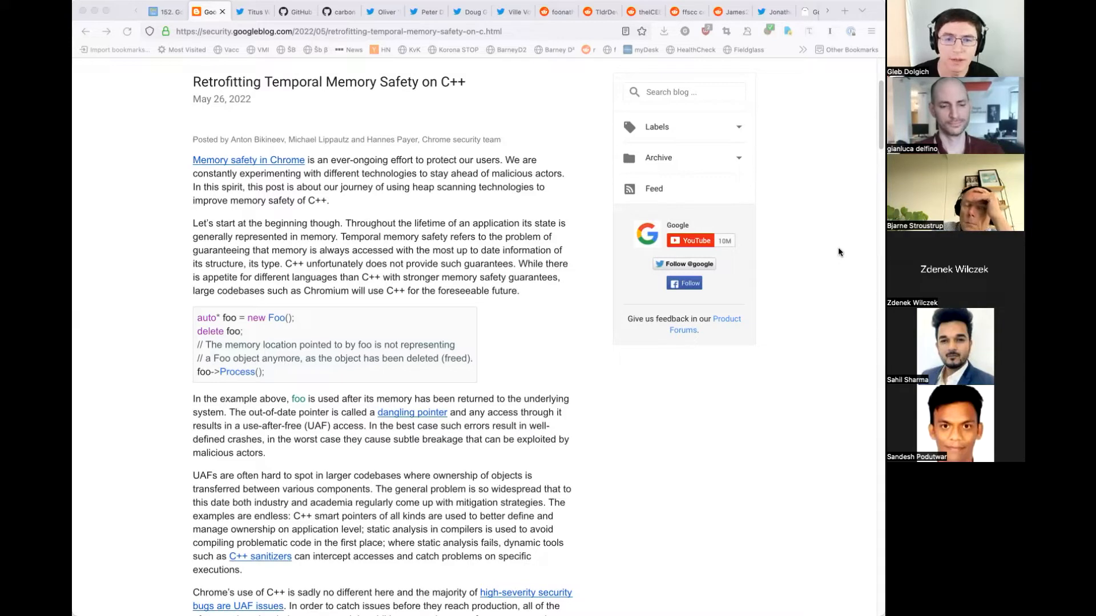
{"action": "mouse_move", "coordinate": [830, 282]}
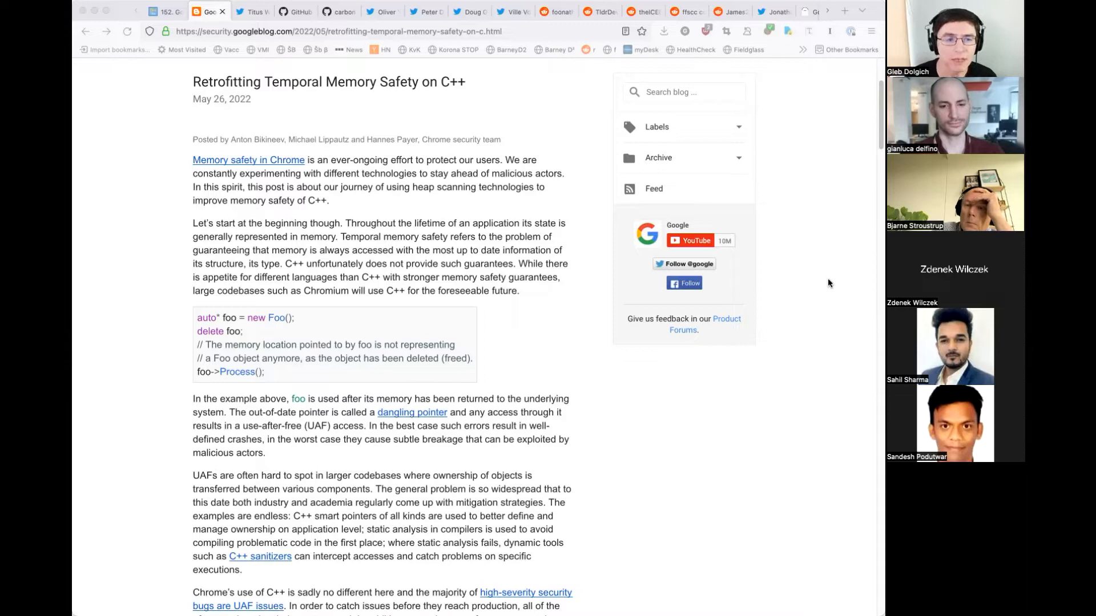
{"action": "mouse_move", "coordinate": [813, 319]}
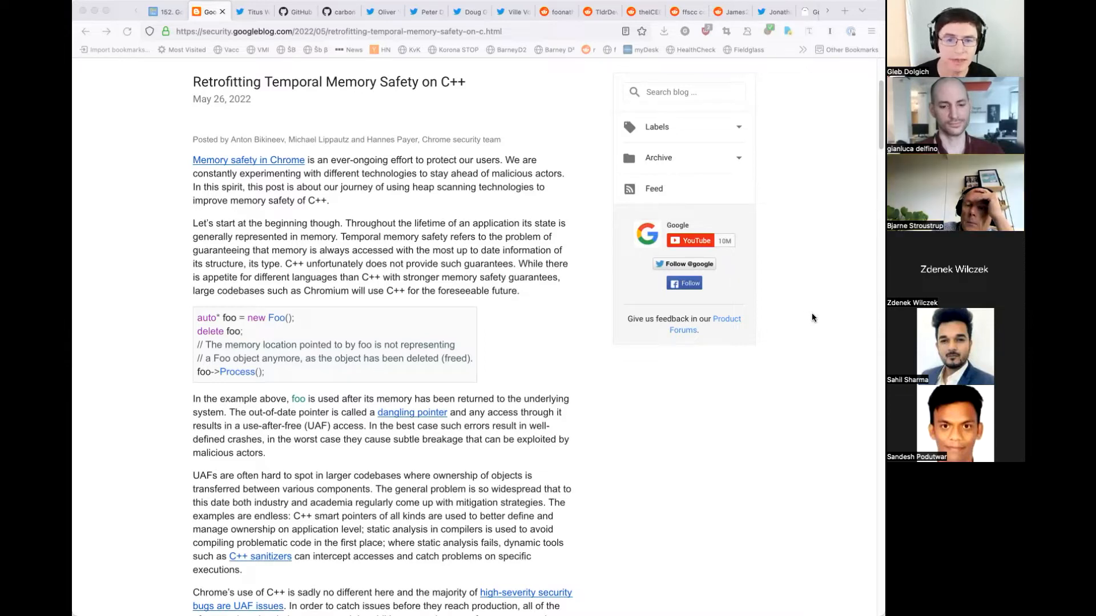
{"action": "mouse_move", "coordinate": [728, 336]}
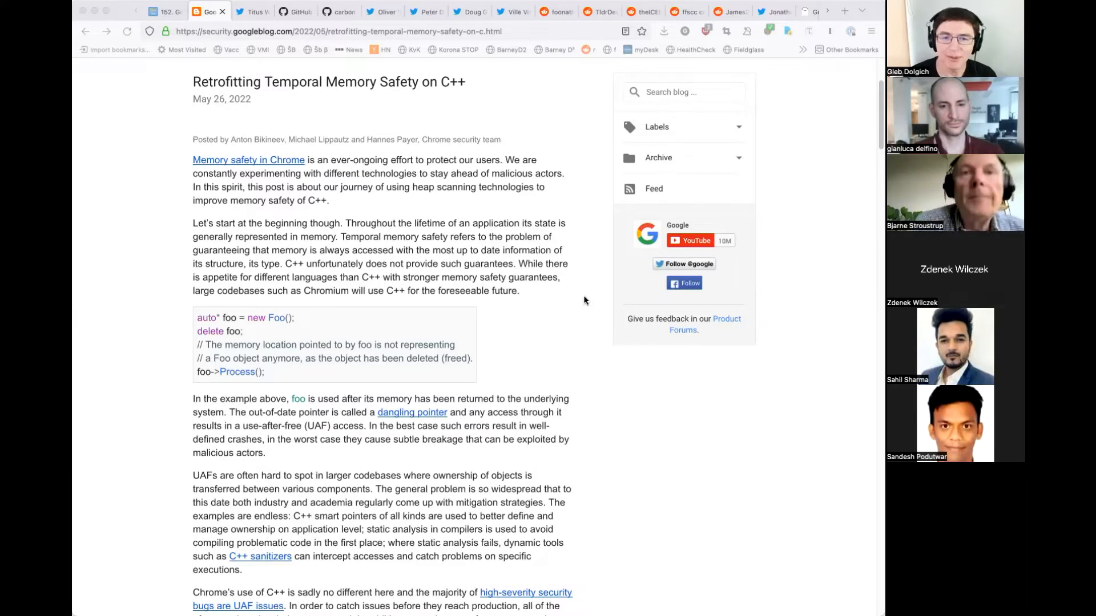
{"action": "mouse_move", "coordinate": [585, 307]}
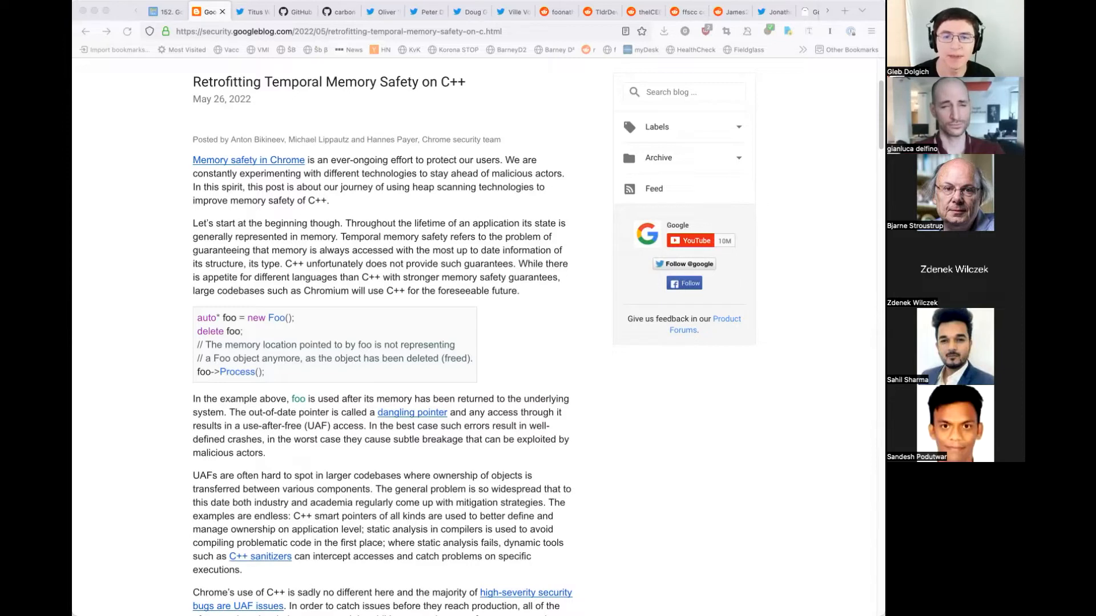
{"action": "mouse_move", "coordinate": [832, 339]}
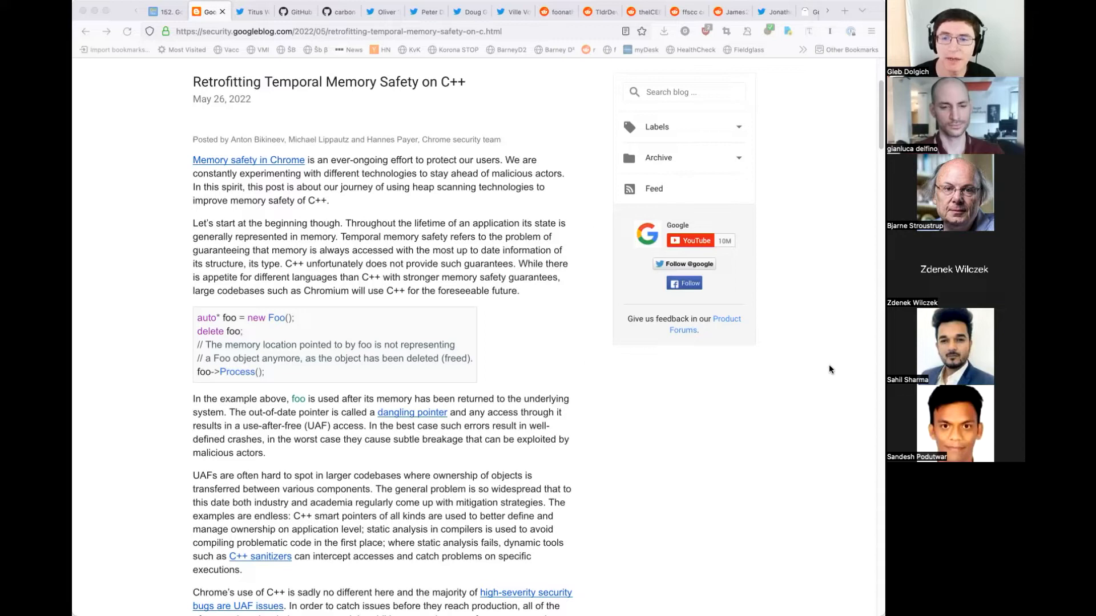
{"action": "mouse_move", "coordinate": [831, 386]}
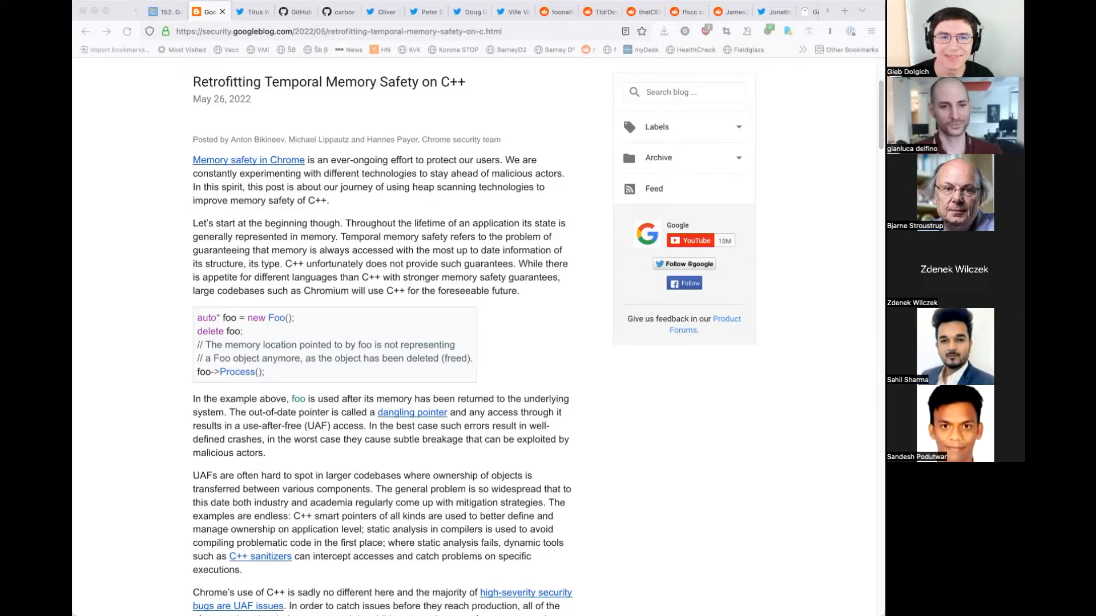
- View the carbon-lang repository's difficulties_improving_cpp.md document and return to the README
{"action": "left_click", "coordinate": [296, 11]}
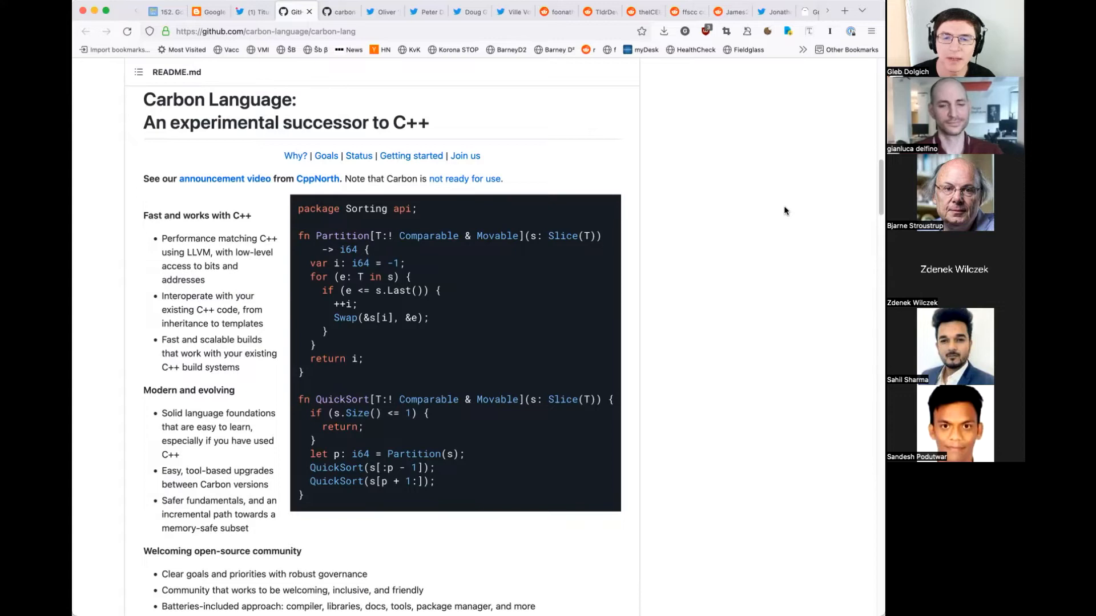
{"action": "mouse_move", "coordinate": [790, 217]}
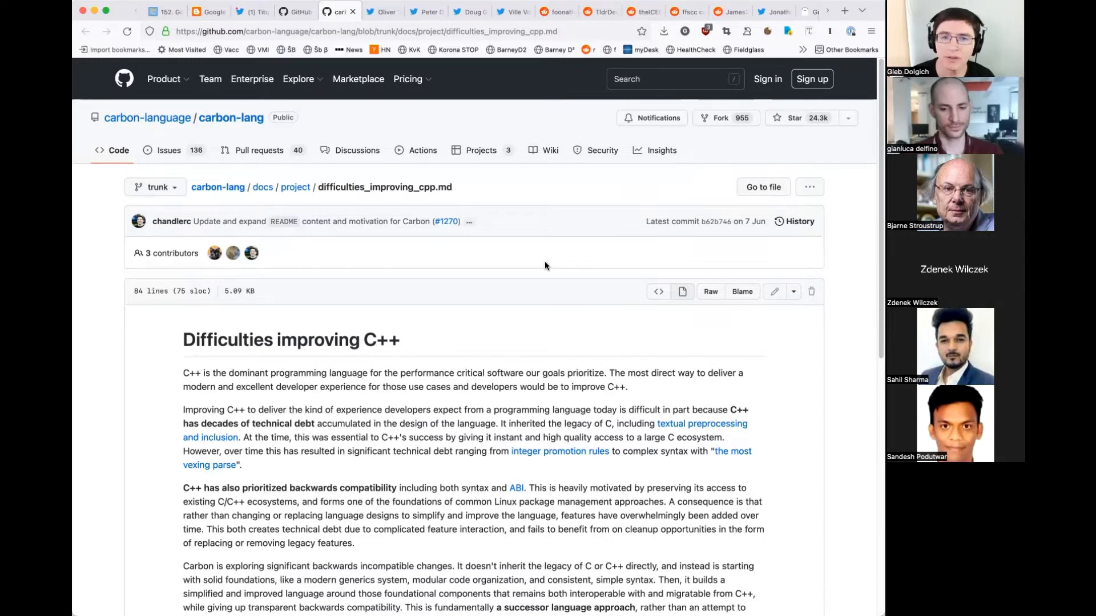
{"action": "scroll", "scroll_direction": "down", "scroll_amount": 3}
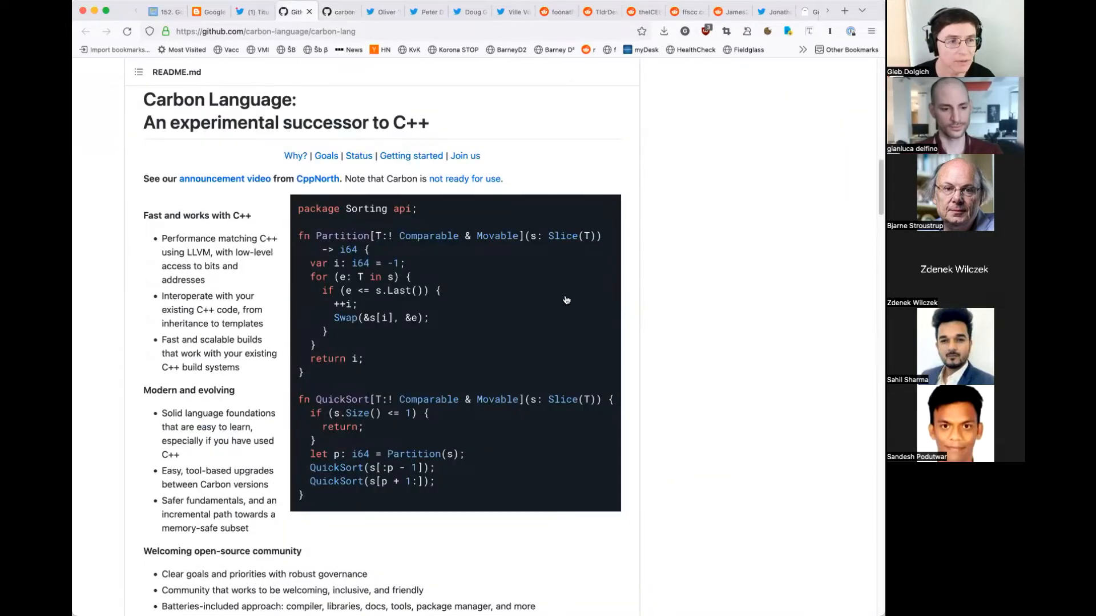
- Scroll the Carbon README to its code sample and feature bullets, then move to Peter Dimov's error-handling thread
{"action": "scroll", "scroll_direction": "down", "scroll_amount": 3}
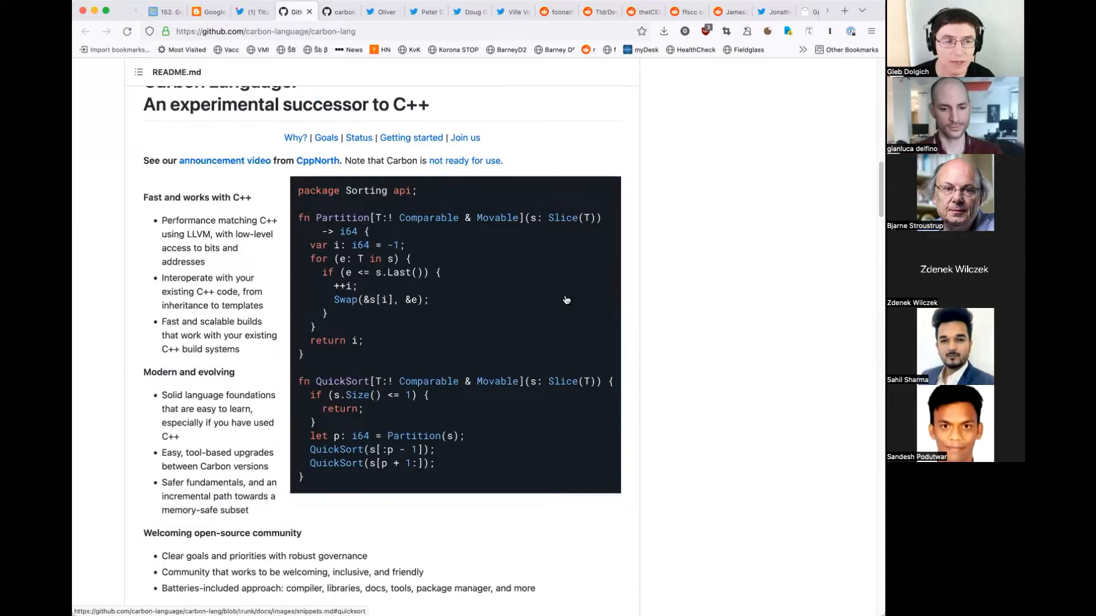
{"action": "scroll", "scroll_direction": "down", "scroll_amount": 3}
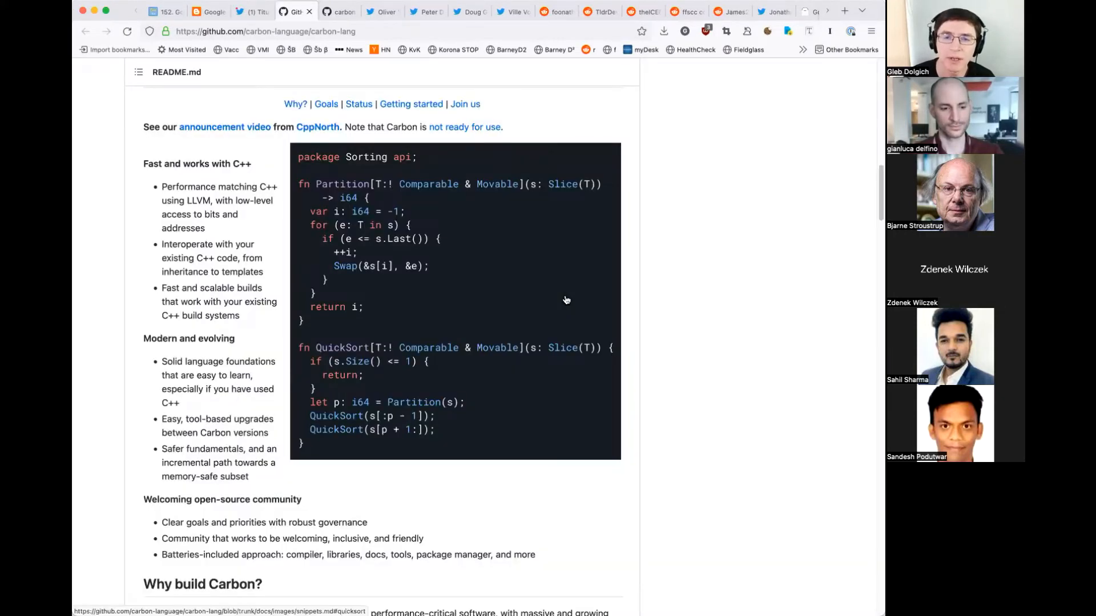
{"action": "mouse_move", "coordinate": [684, 267]}
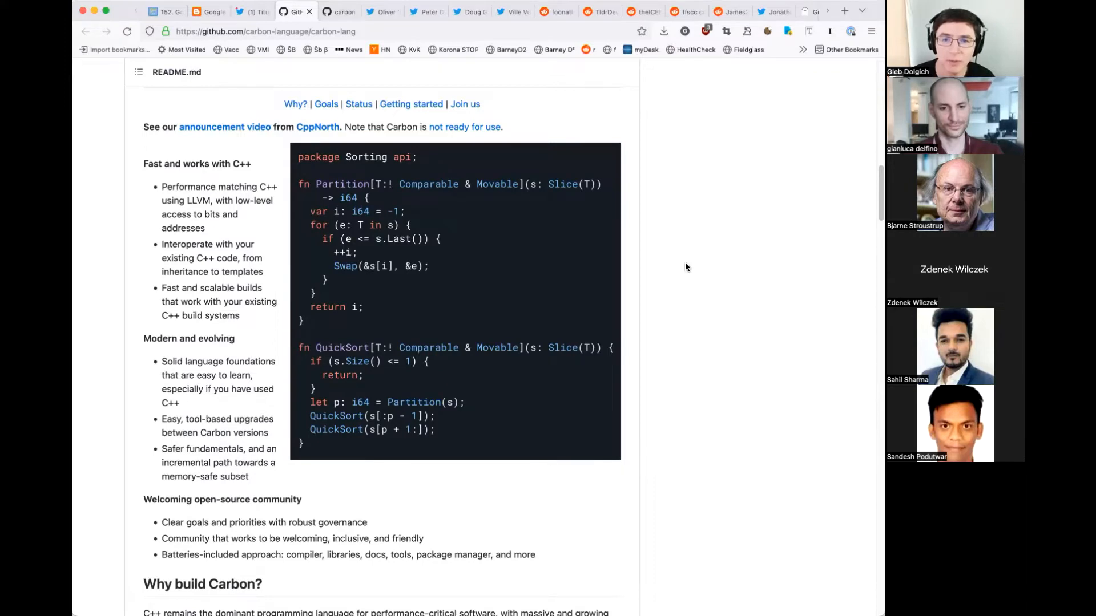
{"action": "mouse_move", "coordinate": [758, 283]}
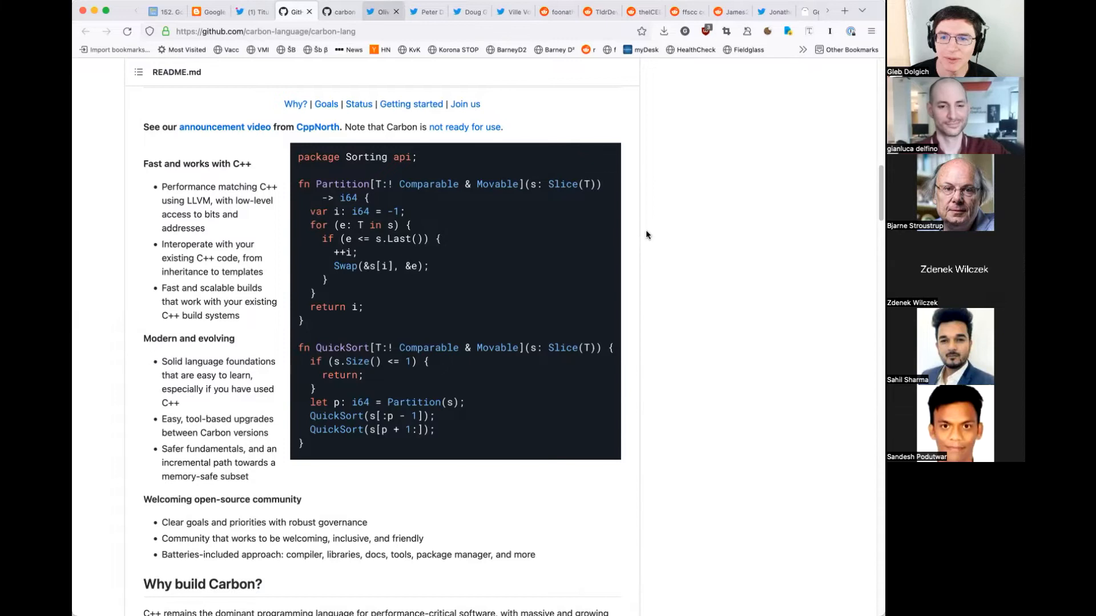
{"action": "left_click", "coordinate": [381, 12]}
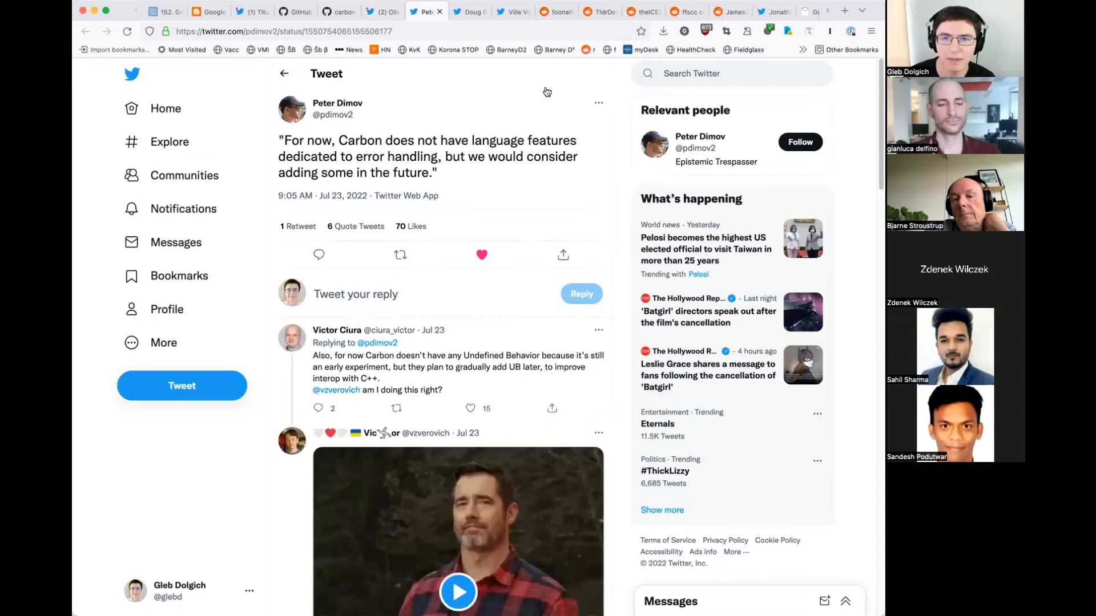
{"action": "mouse_move", "coordinate": [546, 96]}
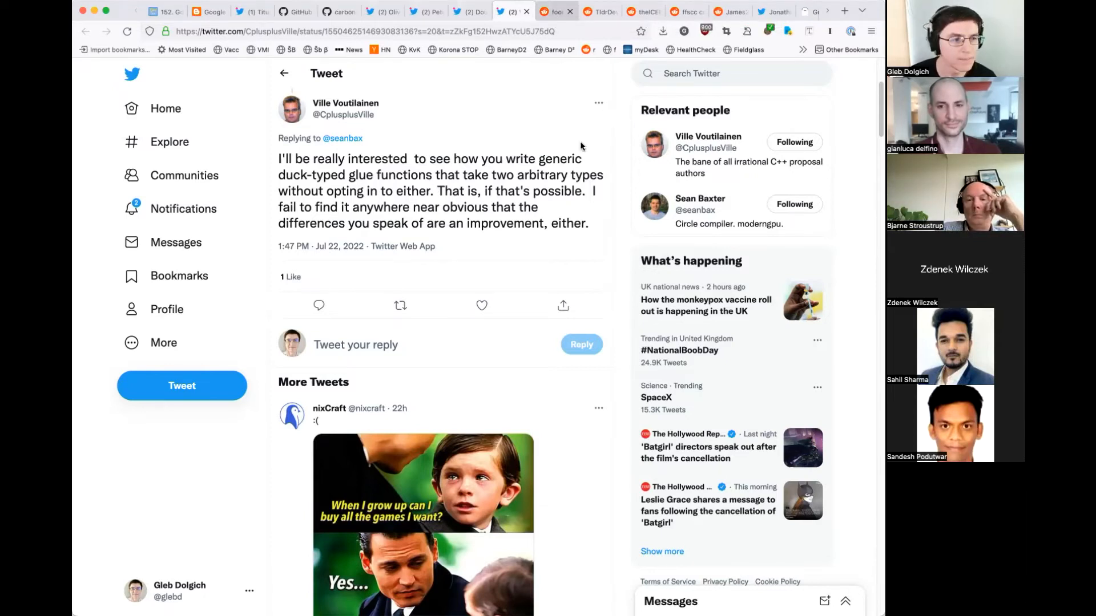
- Show the r/programming Carbon thread's comment on Google breaking C++ ABI compatibility
{"action": "left_click", "coordinate": [551, 11]}
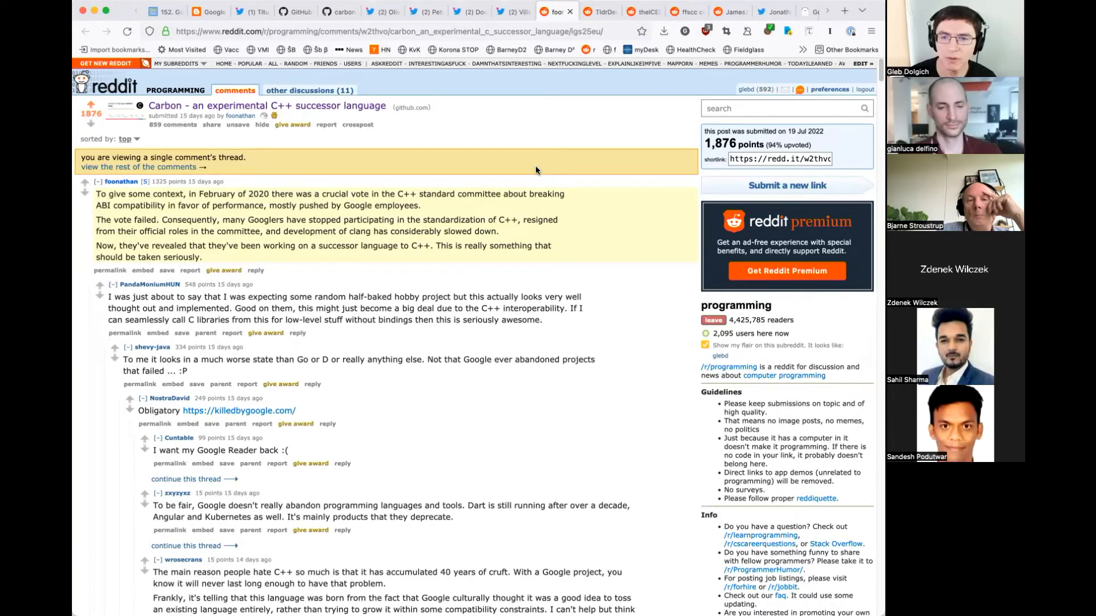
{"action": "mouse_move", "coordinate": [537, 174]}
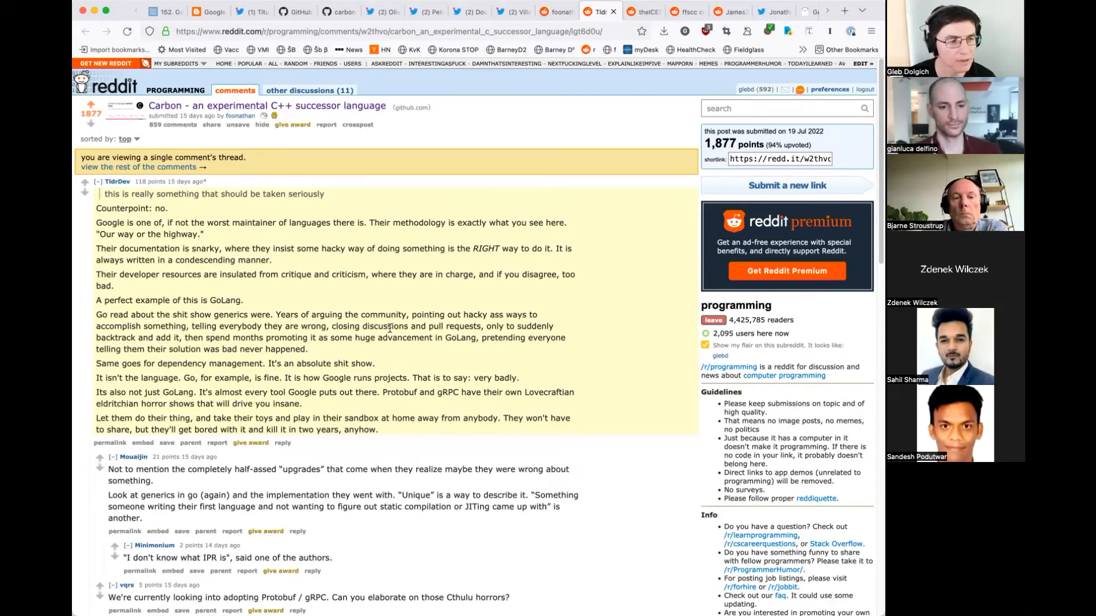
{"action": "mouse_move", "coordinate": [690, 286]}
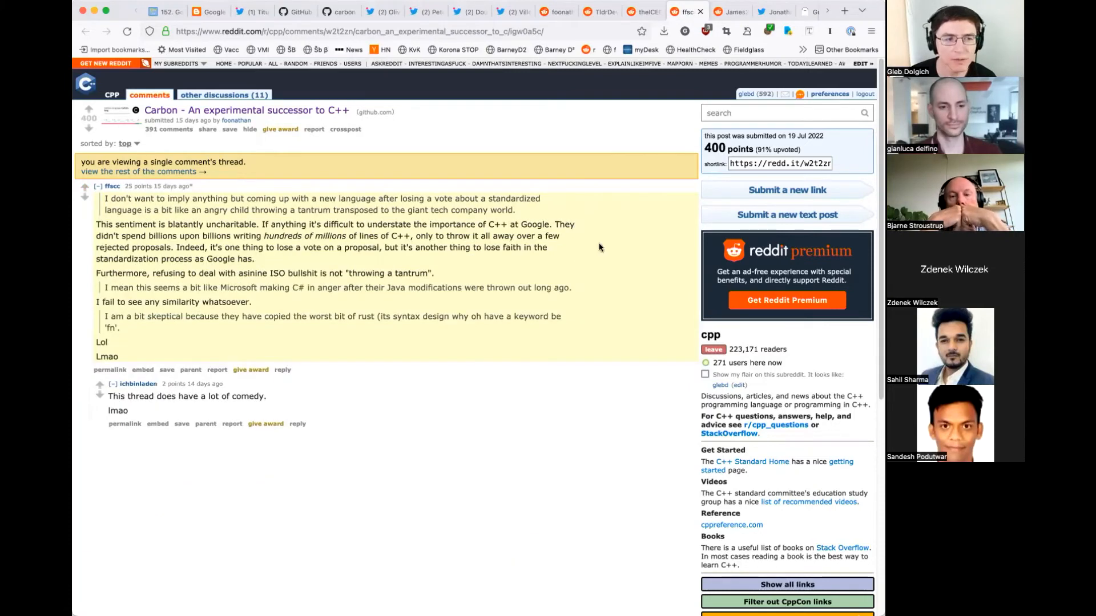
{"action": "mouse_move", "coordinate": [608, 268]}
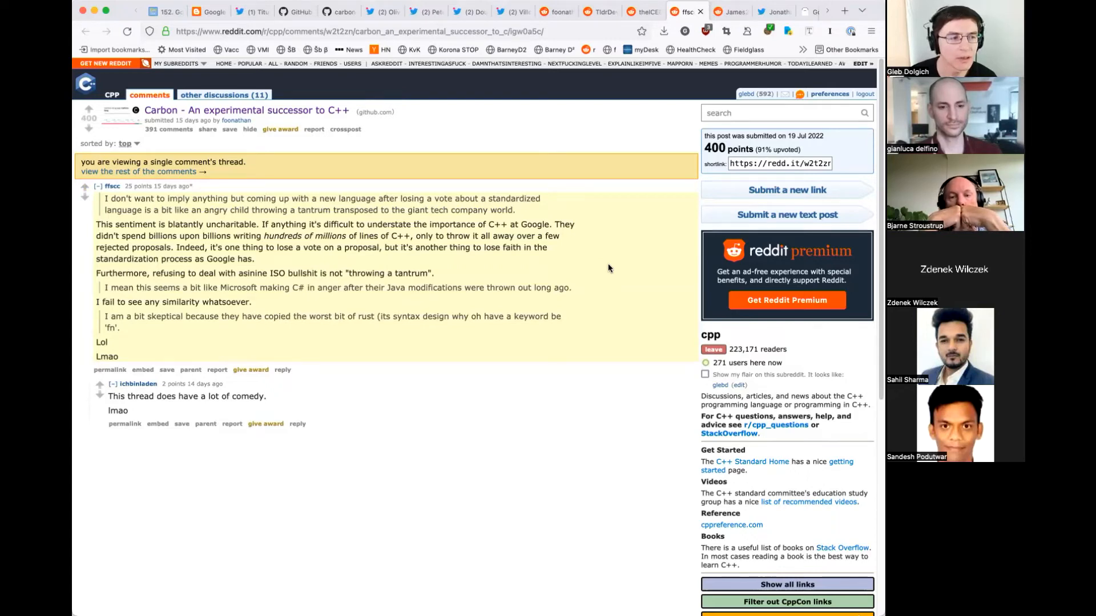
{"action": "scroll", "scroll_direction": "down", "scroll_amount": 3}
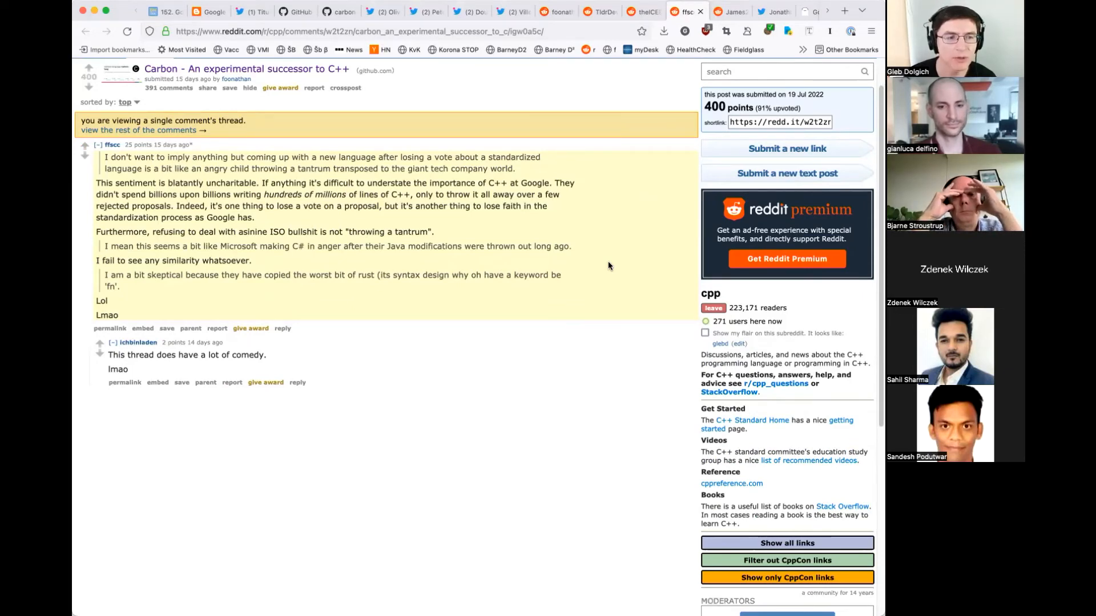
{"action": "scroll", "scroll_direction": "down", "scroll_amount": 3}
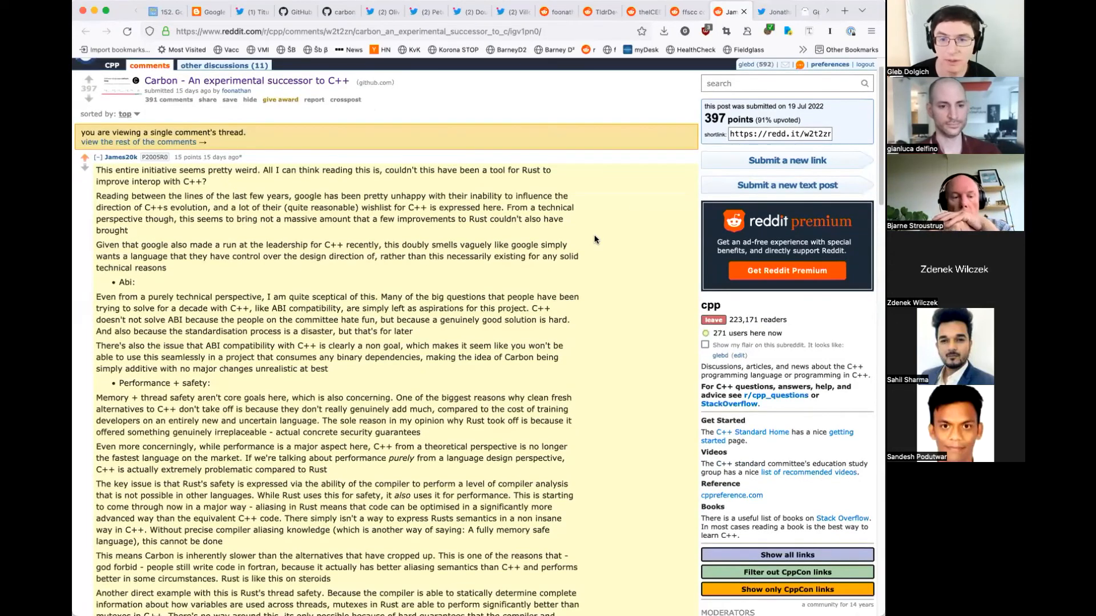
{"action": "scroll", "scroll_direction": "down", "scroll_amount": 3}
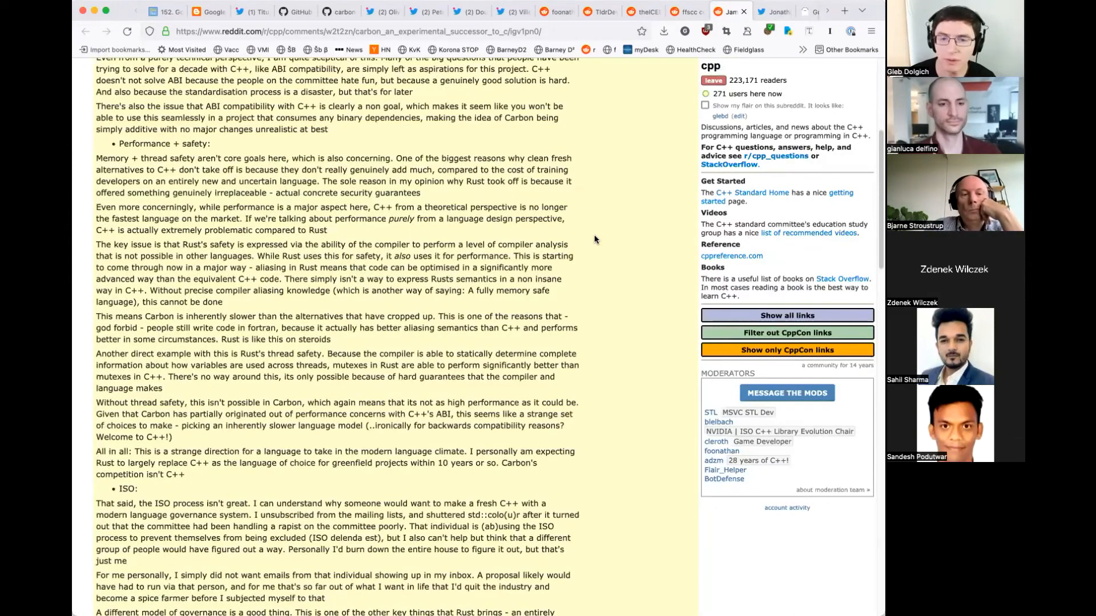
{"action": "scroll", "scroll_direction": "up", "scroll_amount": 3}
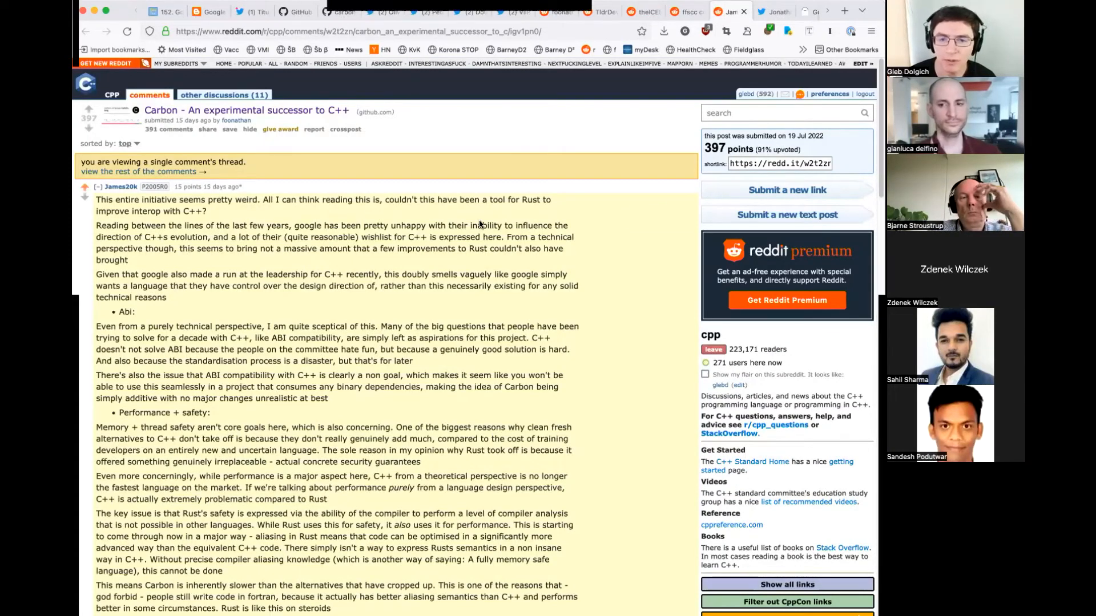
{"action": "left_click", "coordinate": [769, 12]}
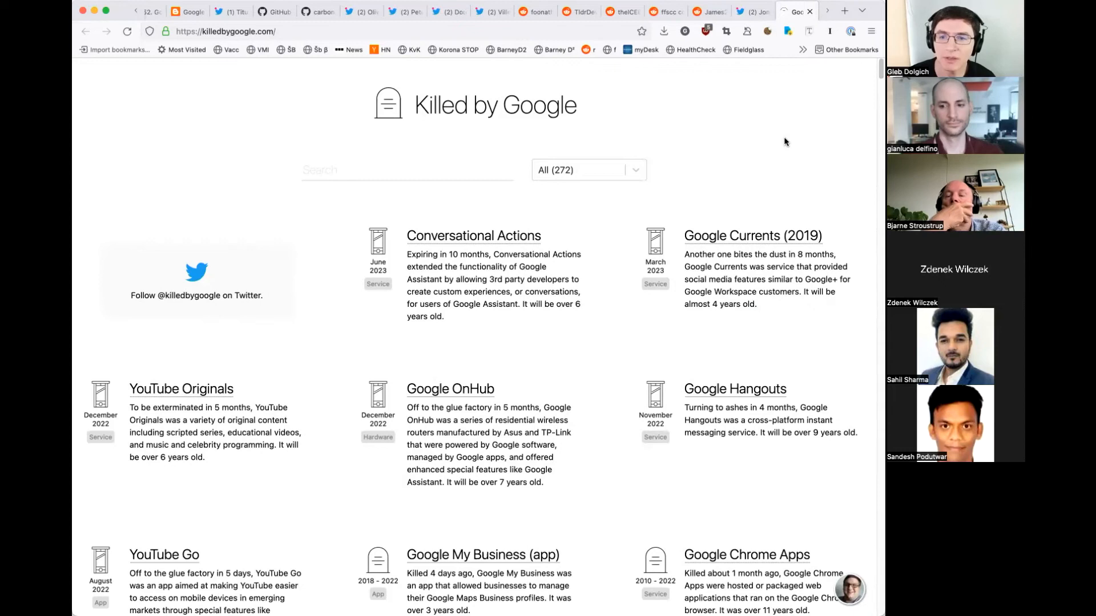
{"action": "mouse_move", "coordinate": [788, 145]}
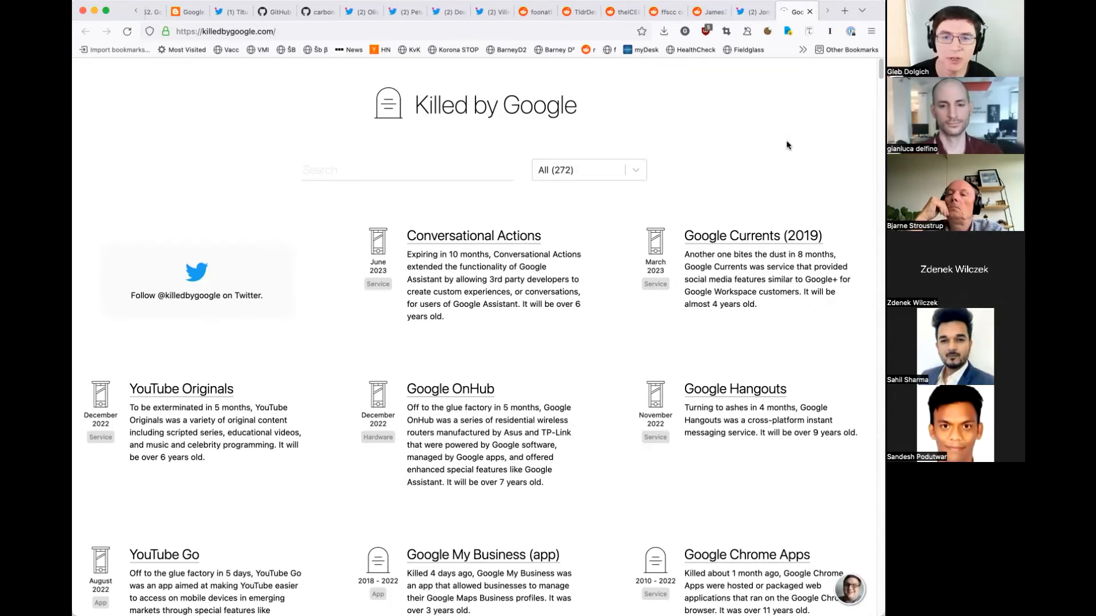
{"action": "mouse_move", "coordinate": [768, 148]}
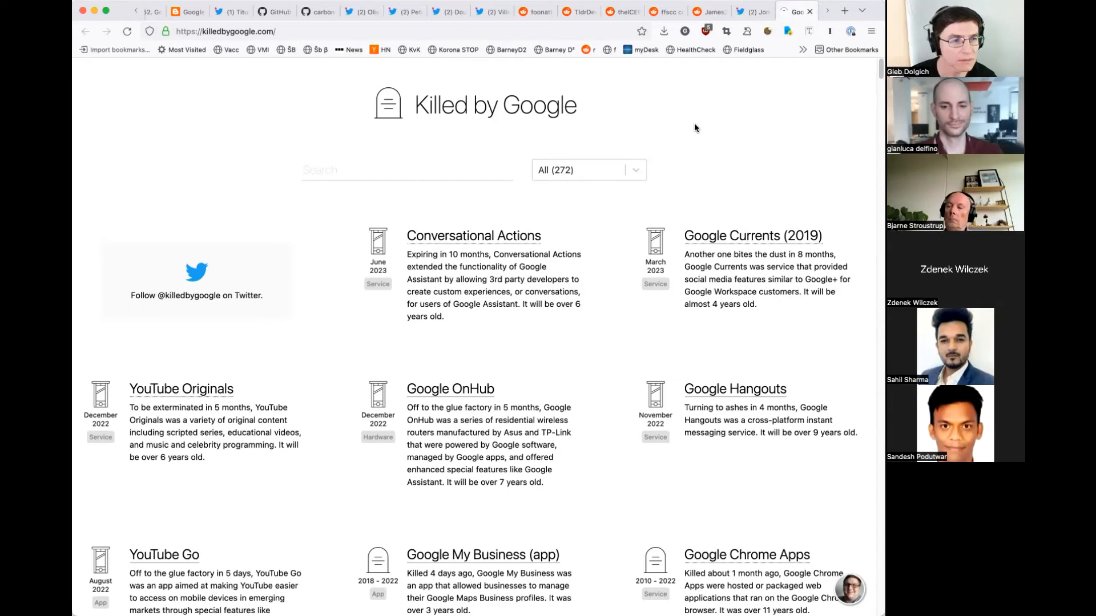
- Scroll the Killed by Google list down to older products like Kormo Jobs, AngularJS and Google Toolbar
{"action": "scroll", "scroll_direction": "down", "scroll_amount": 3}
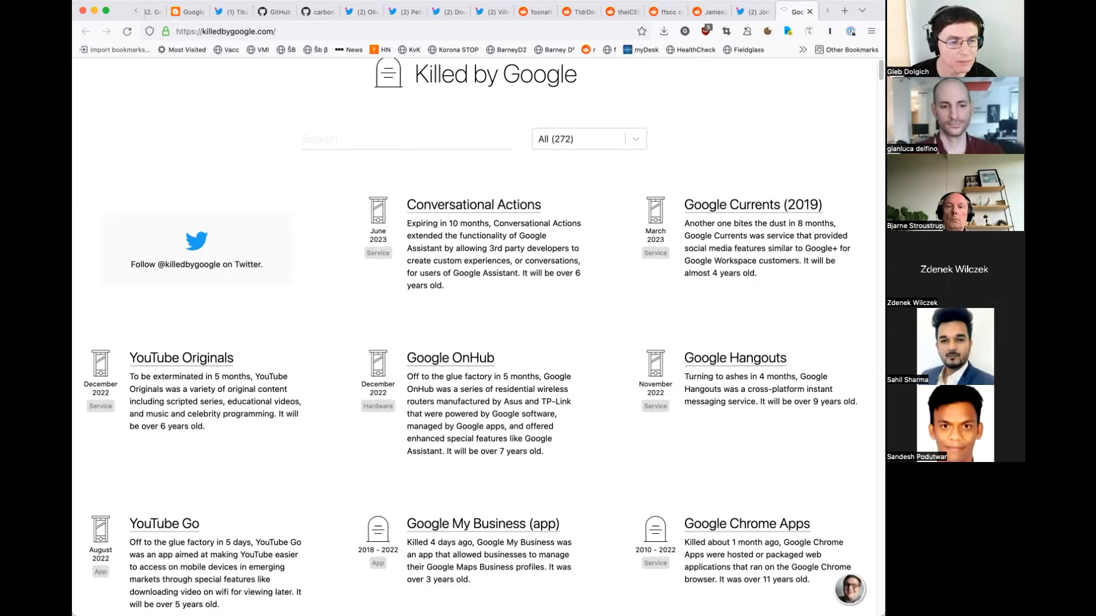
{"action": "scroll", "scroll_direction": "down", "scroll_amount": 3}
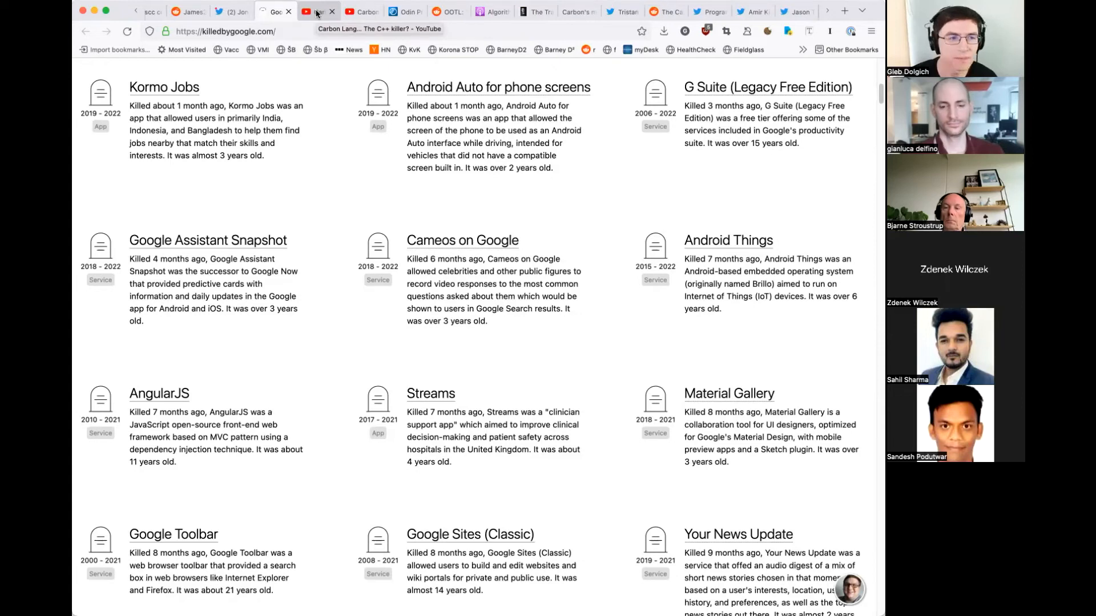
- Switch from the Carbon first-look video to Fireship's 'Carbon Lang… The C++ killer?' video
{"action": "left_click", "coordinate": [313, 12]}
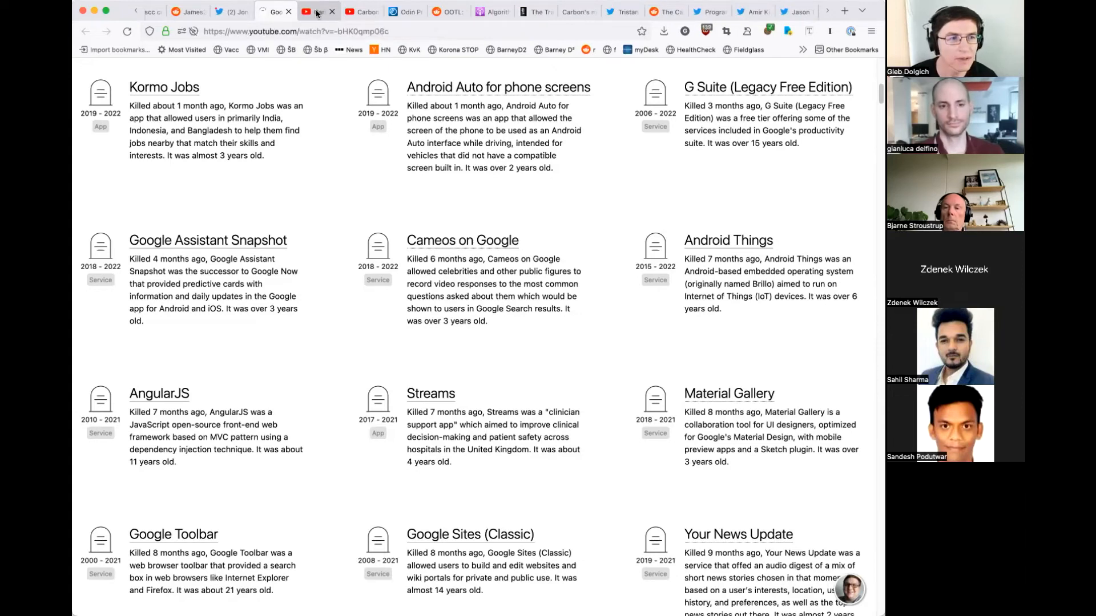
{"action": "left_click", "coordinate": [316, 11]}
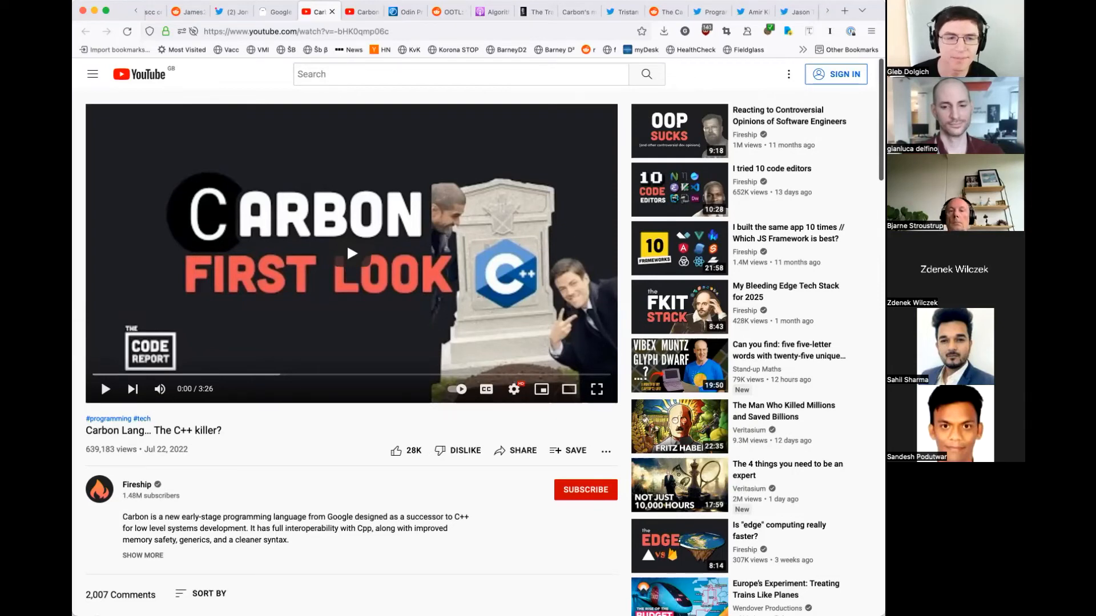
{"action": "mouse_move", "coordinate": [514, 580]}
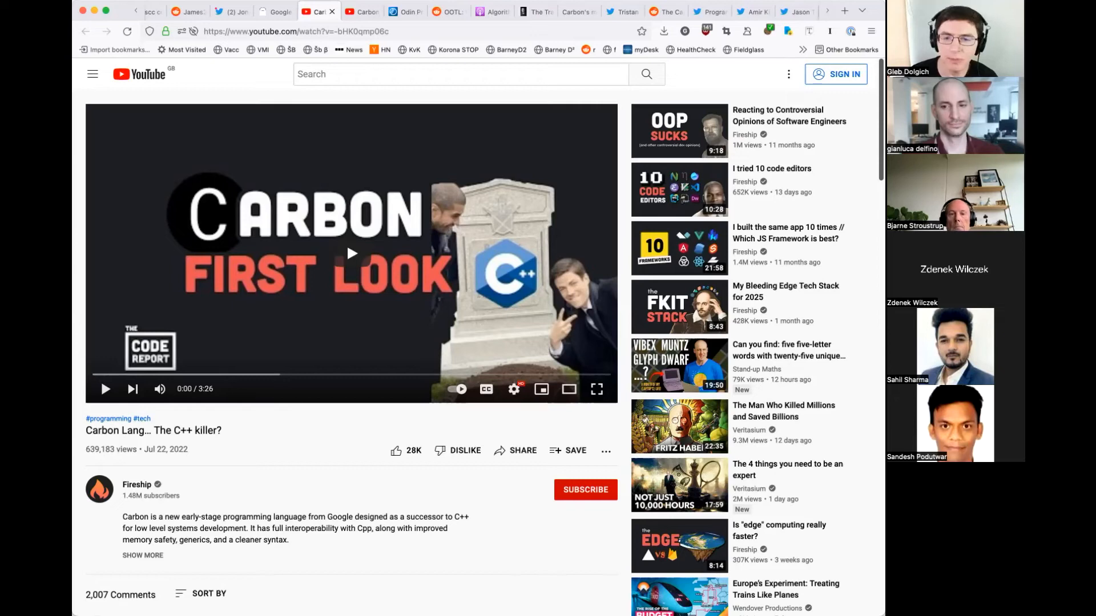
{"action": "mouse_move", "coordinate": [494, 315]}
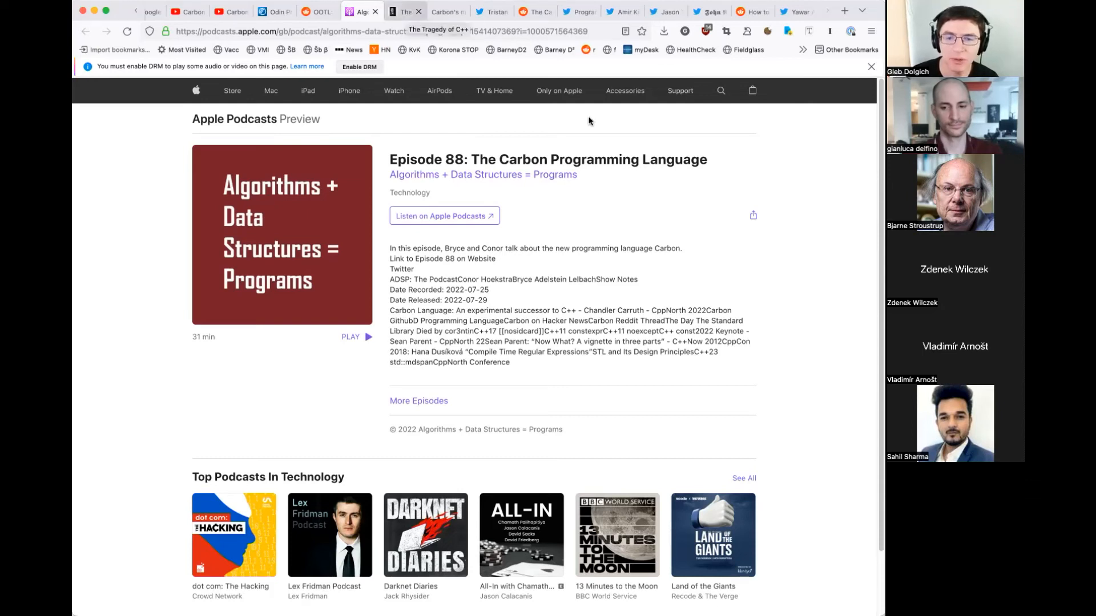
- Show Sean Parent's blog post 'The Tragedy of C++'
{"action": "left_click", "coordinate": [401, 11]}
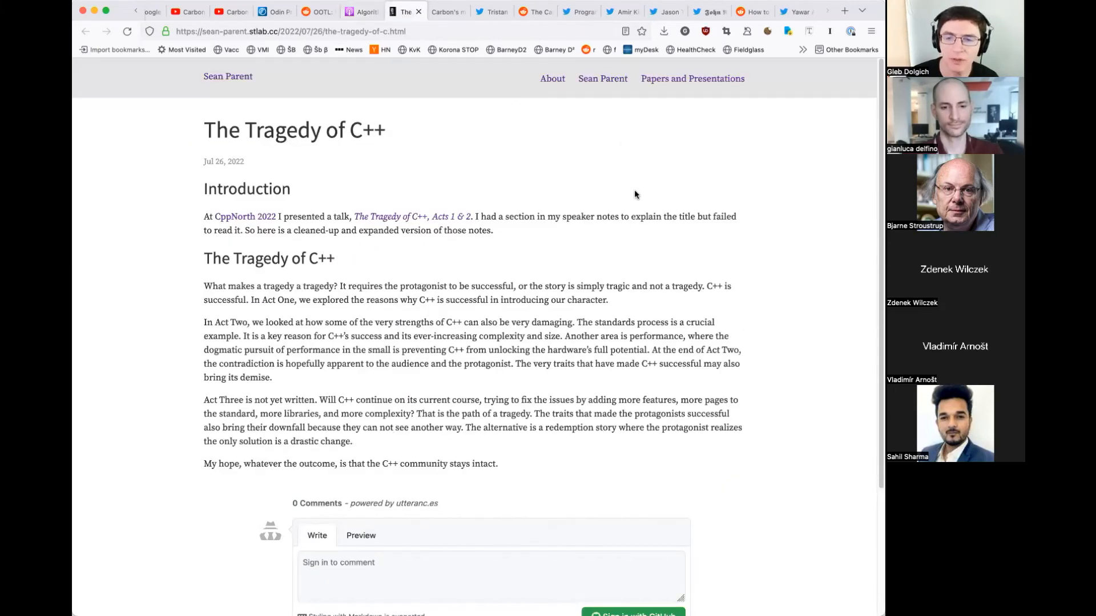
{"action": "mouse_move", "coordinate": [788, 214]}
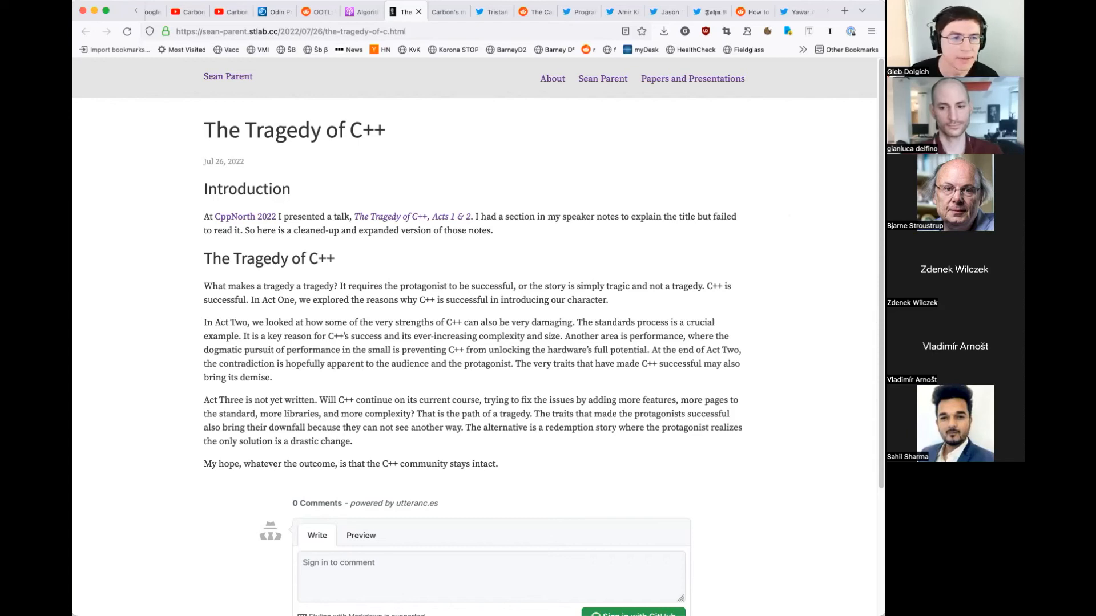
- Show Jonathan Müller's Carbon calling convention post at its parameter-passing section
{"action": "left_click", "coordinate": [442, 11]}
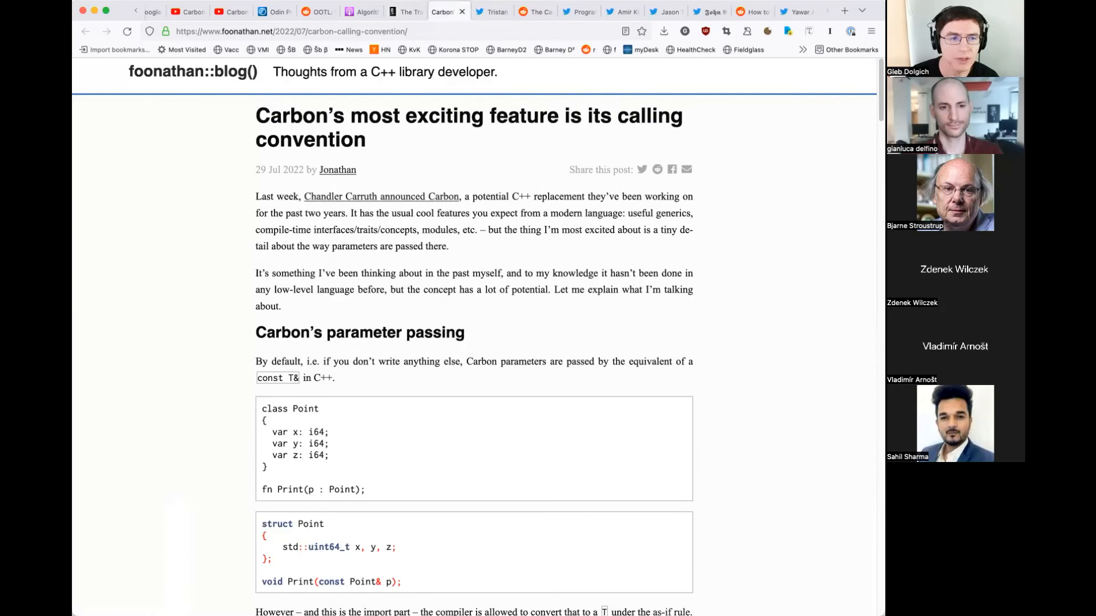
{"action": "mouse_move", "coordinate": [775, 266]}
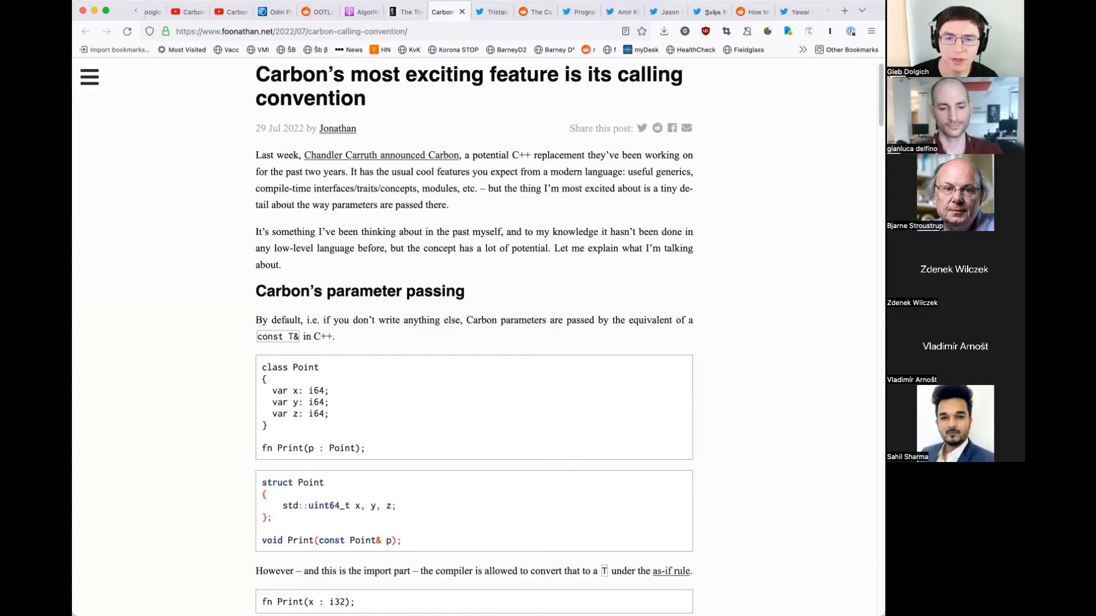
{"action": "mouse_move", "coordinate": [767, 242]}
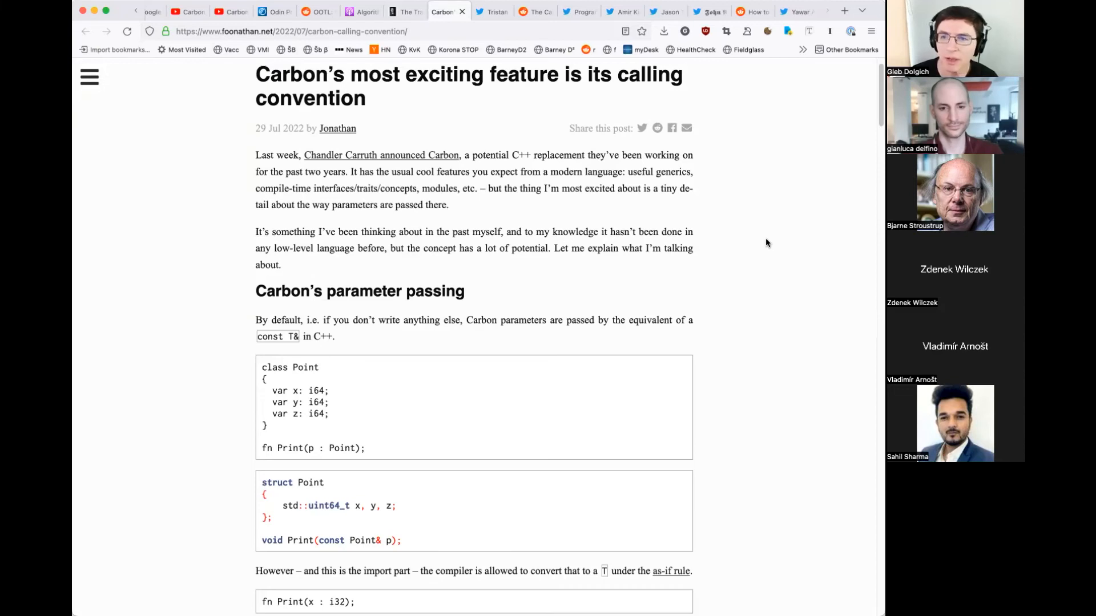
{"action": "scroll", "scroll_direction": "down", "scroll_amount": 3}
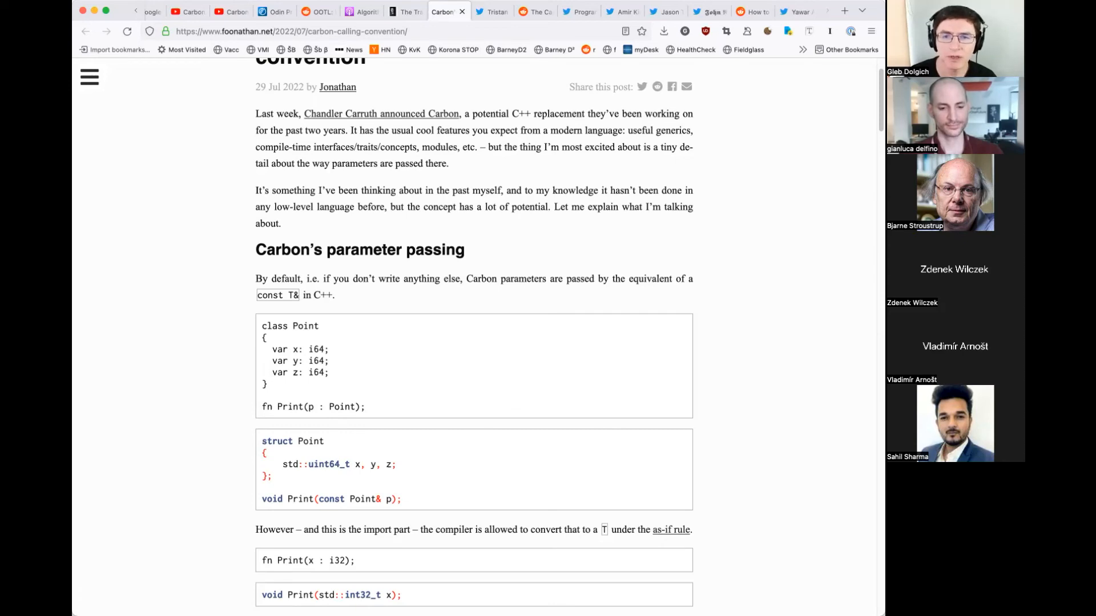
{"action": "mouse_move", "coordinate": [818, 189]}
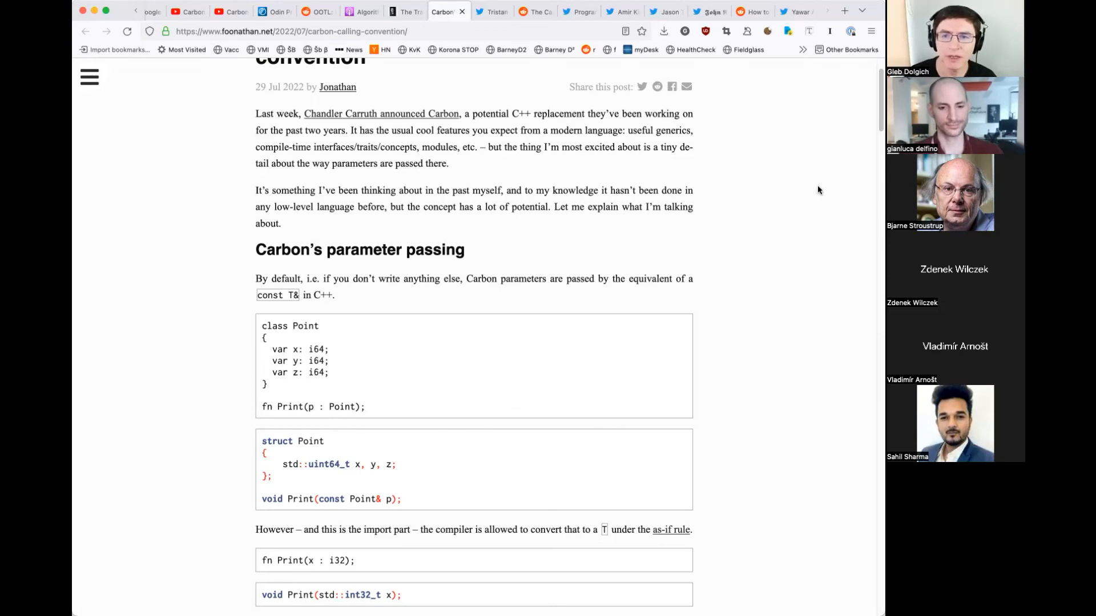
{"action": "scroll", "scroll_direction": "down", "scroll_amount": 3}
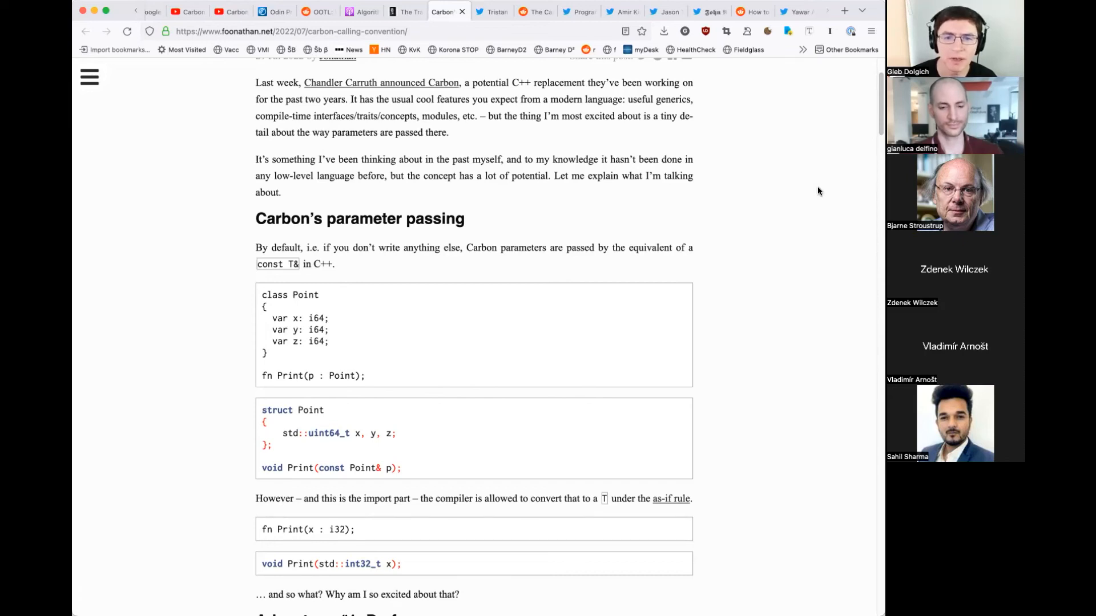
{"action": "mouse_move", "coordinate": [832, 174]}
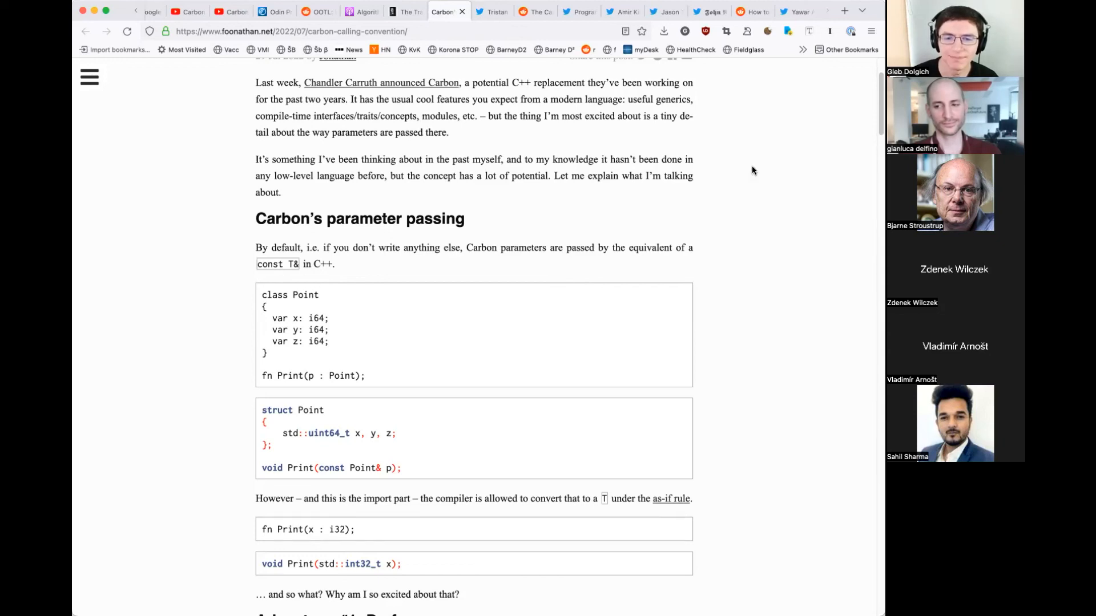
{"action": "mouse_move", "coordinate": [783, 163]}
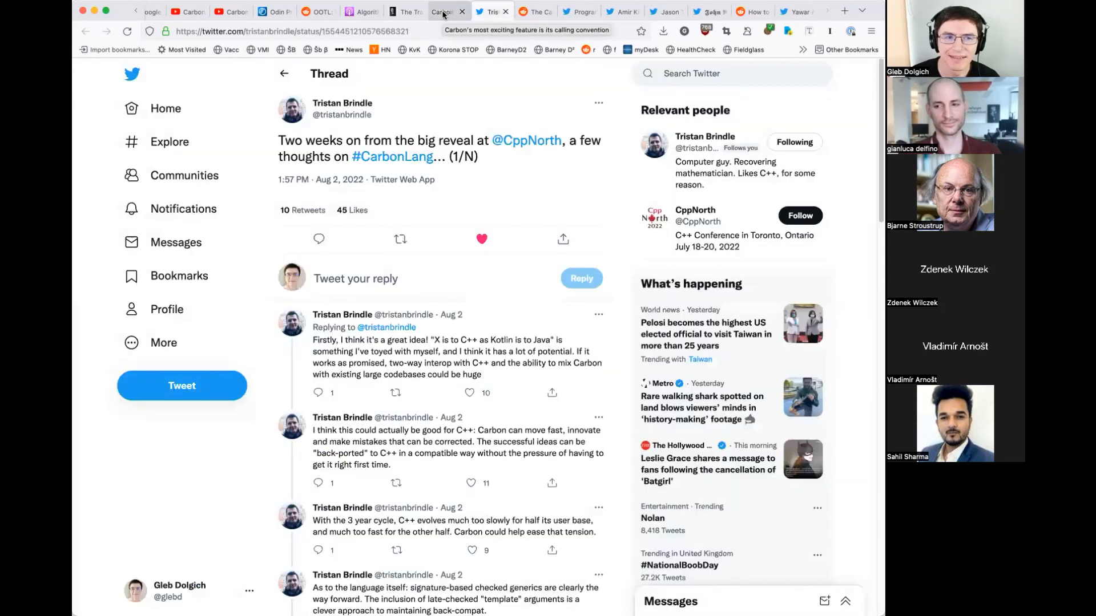
{"action": "left_click", "coordinate": [444, 11]}
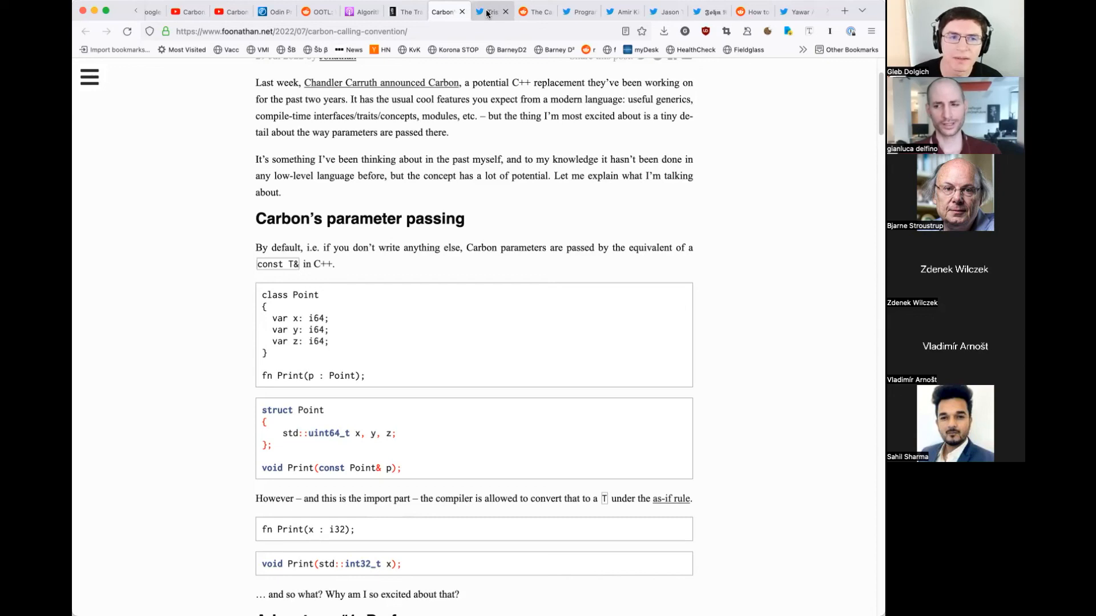
- View Tristan Brindle's #CarbonLang thoughts thread, then move to the r/CarbonLang subreddit
{"action": "left_click", "coordinate": [489, 11]}
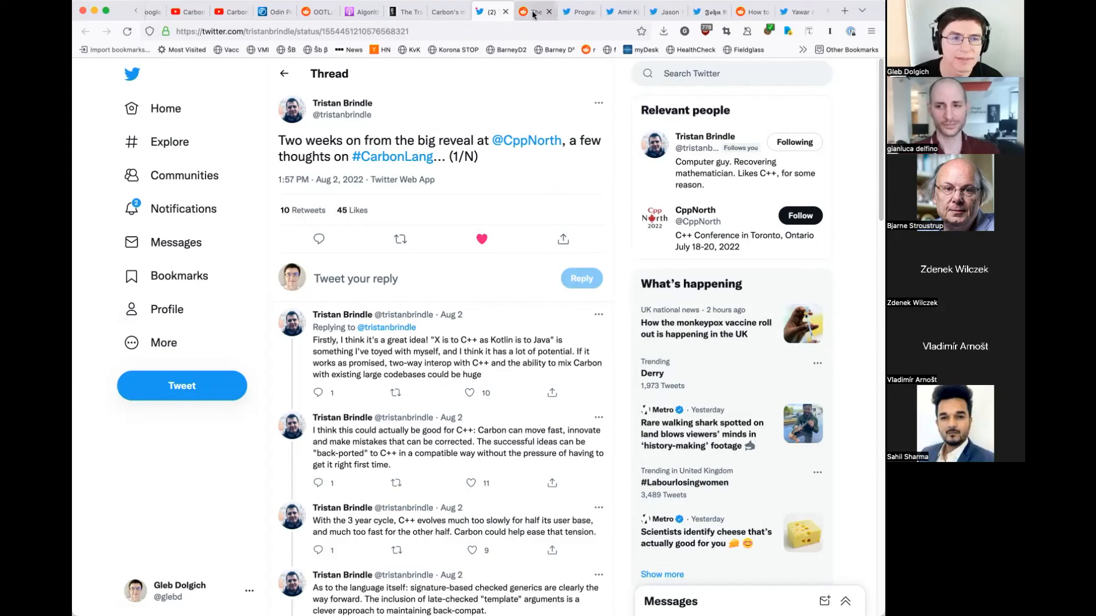
{"action": "left_click", "coordinate": [533, 12]}
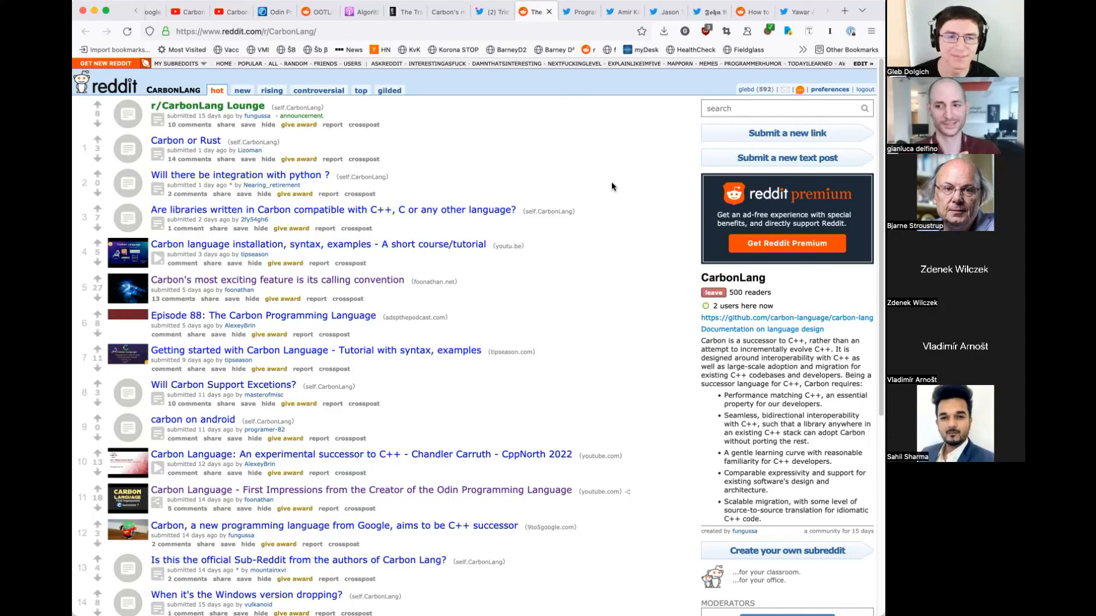
{"action": "mouse_move", "coordinate": [615, 170]}
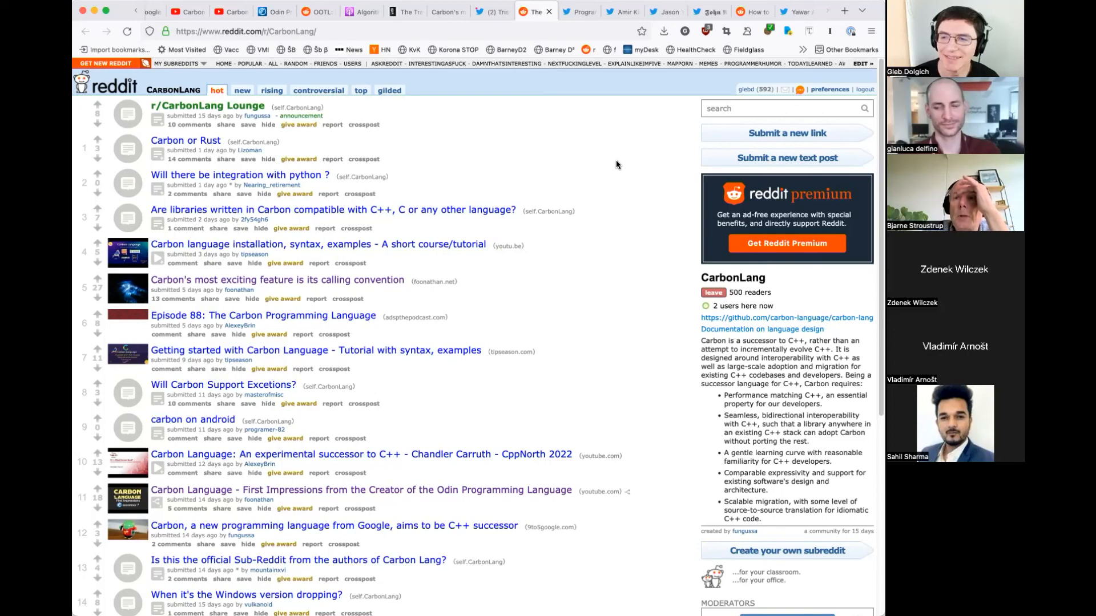
{"action": "mouse_move", "coordinate": [614, 162]}
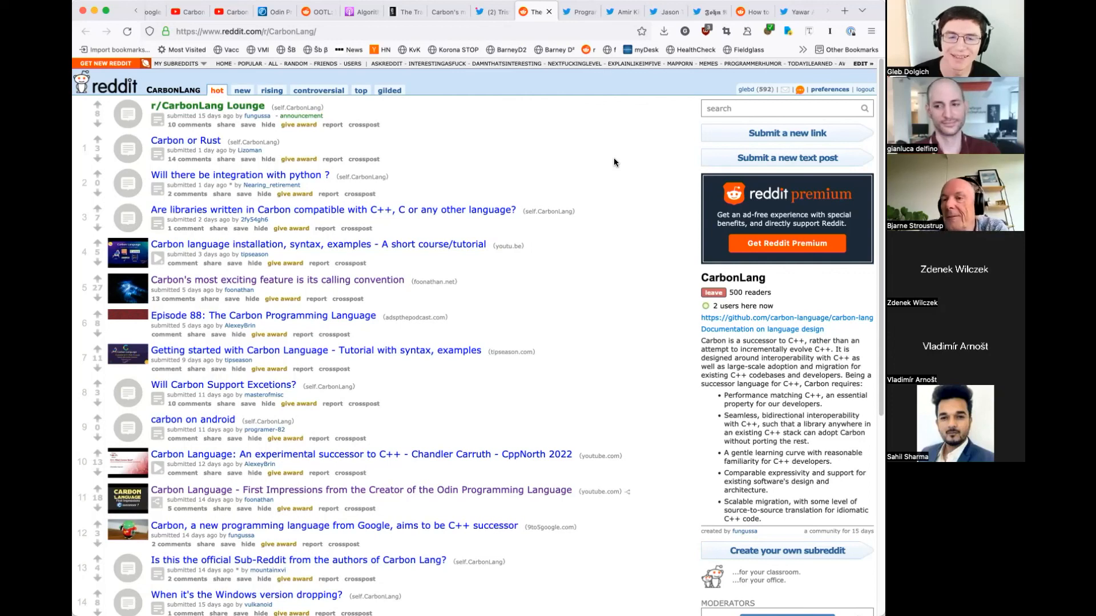
{"action": "mouse_move", "coordinate": [618, 116]}
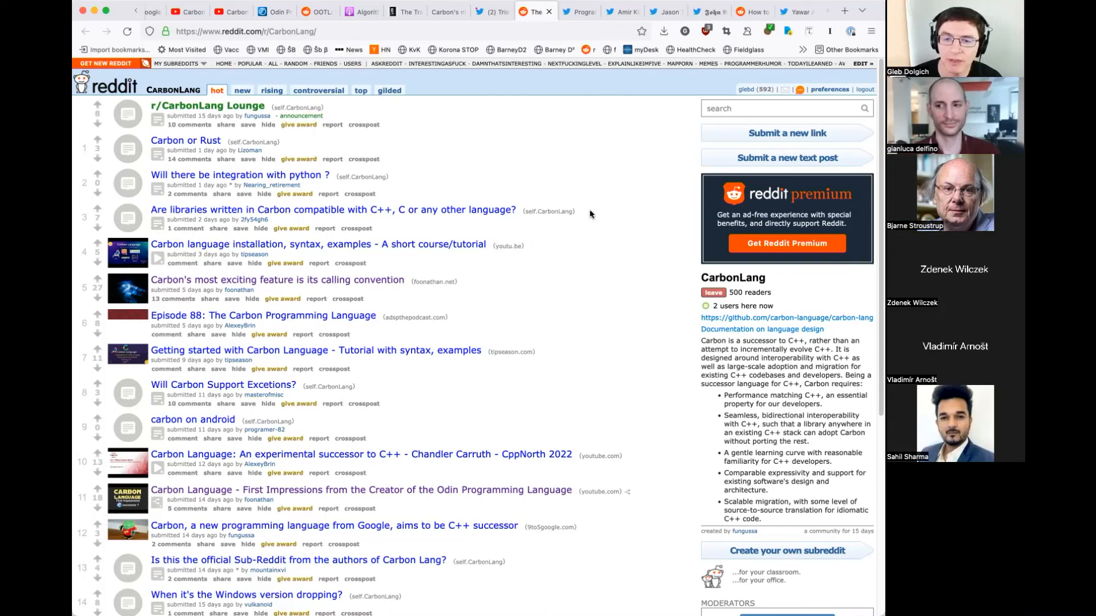
{"action": "mouse_move", "coordinate": [559, 153]}
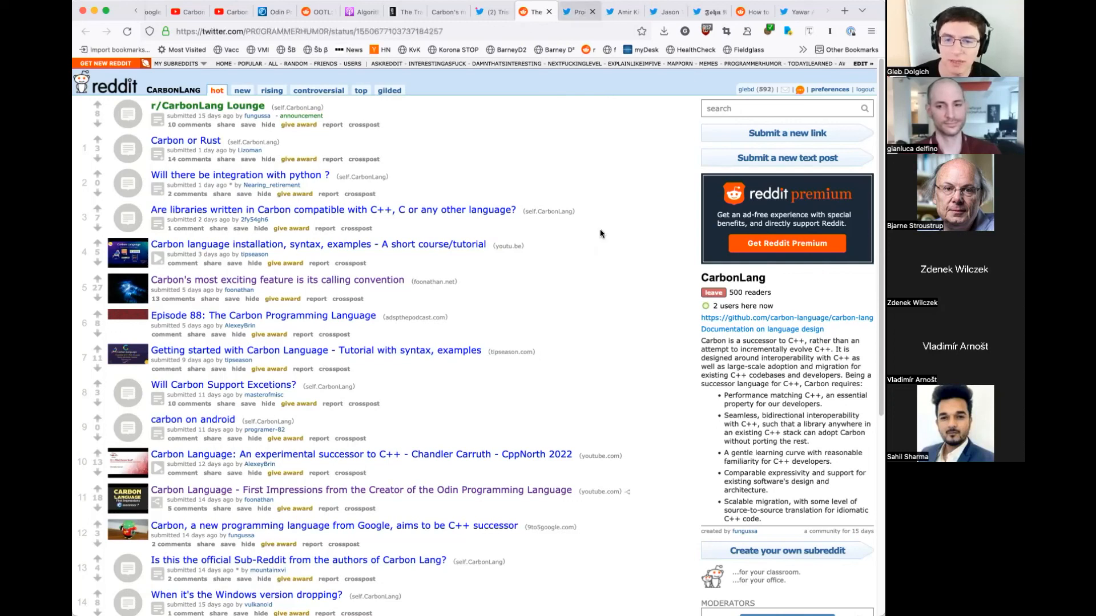
{"action": "mouse_move", "coordinate": [634, 335]}
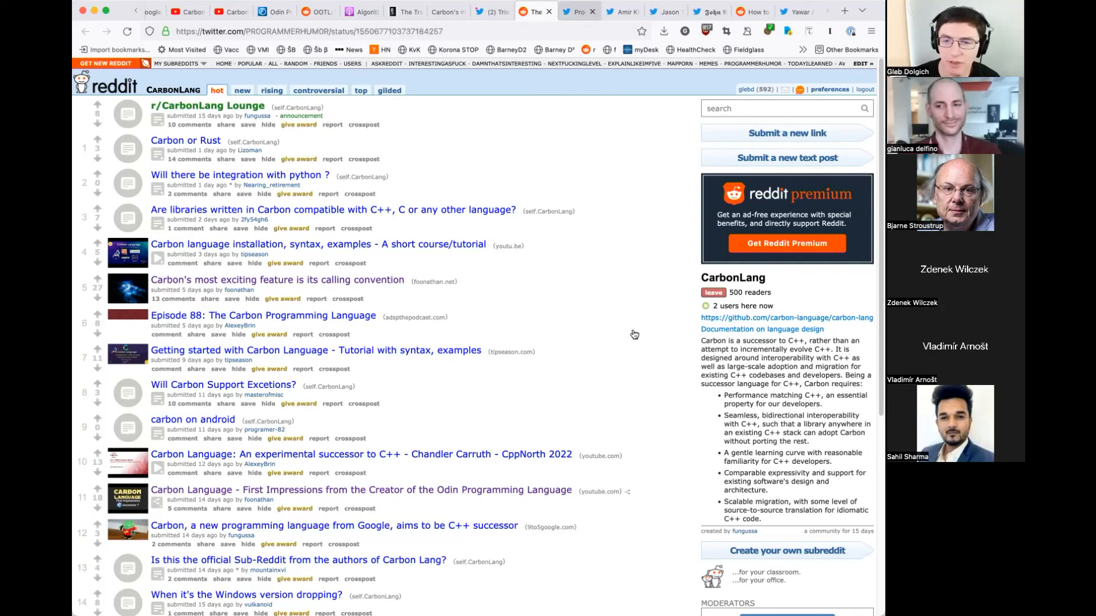
- Show the Programmer Humor tweet mocking a job ad requiring 10 years of Carbon experience
{"action": "left_click", "coordinate": [577, 11]}
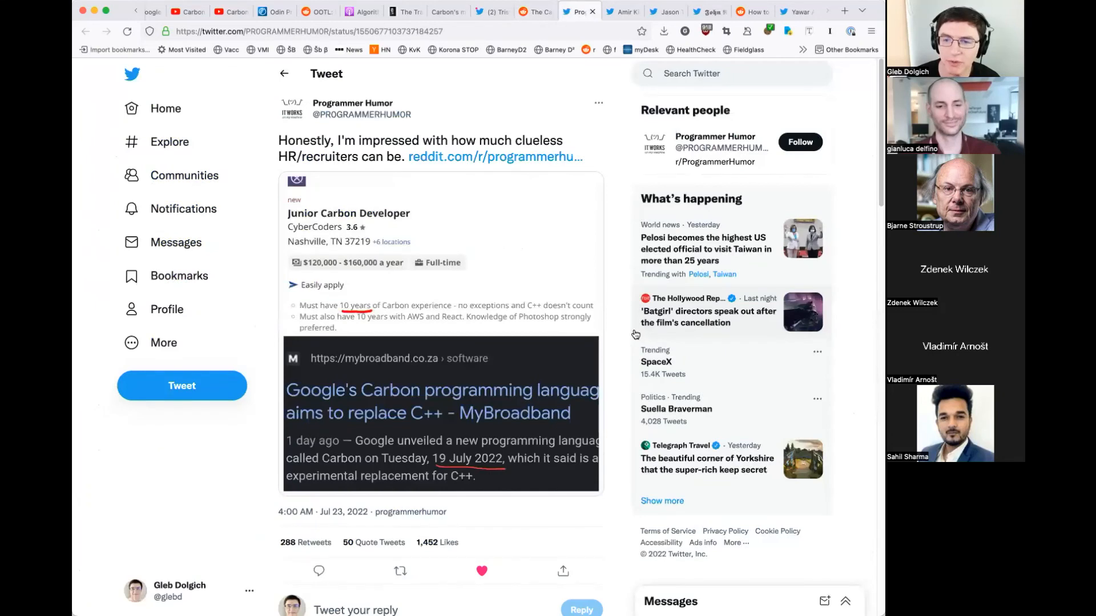